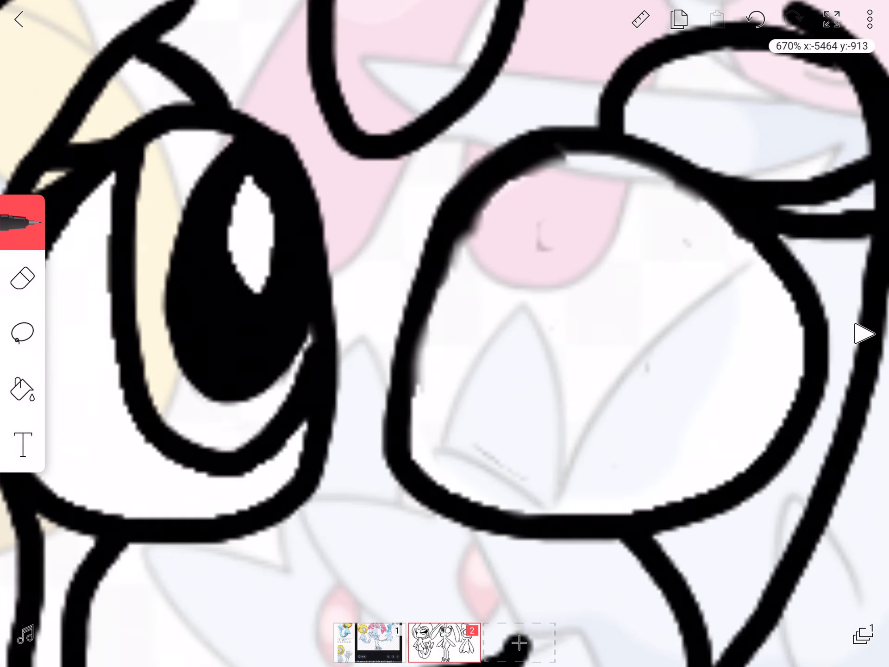
Step: Switch between the Eraser and Brush while zoomed in on the creature's eye
left_click(22, 278)
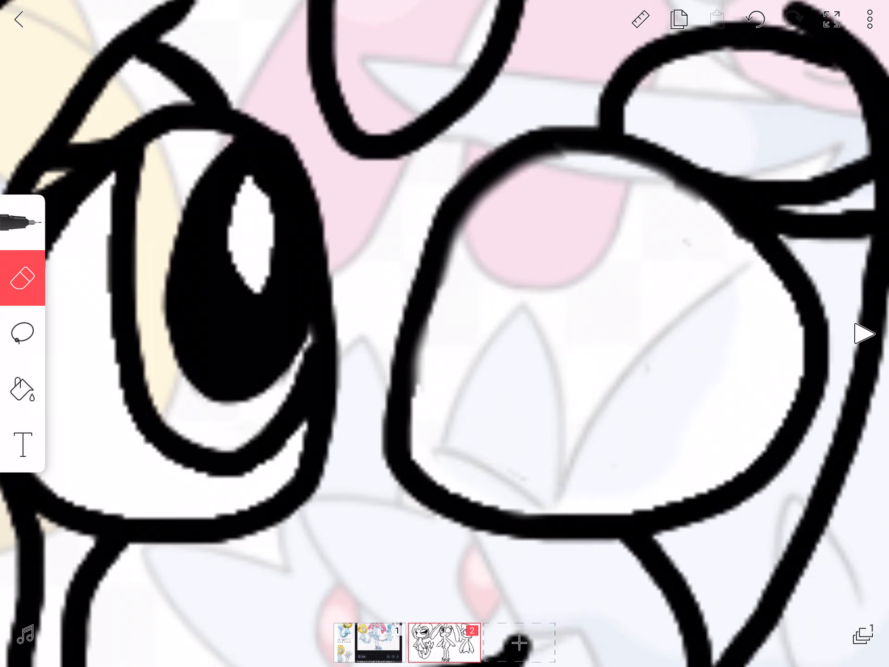
left_click(22, 222)
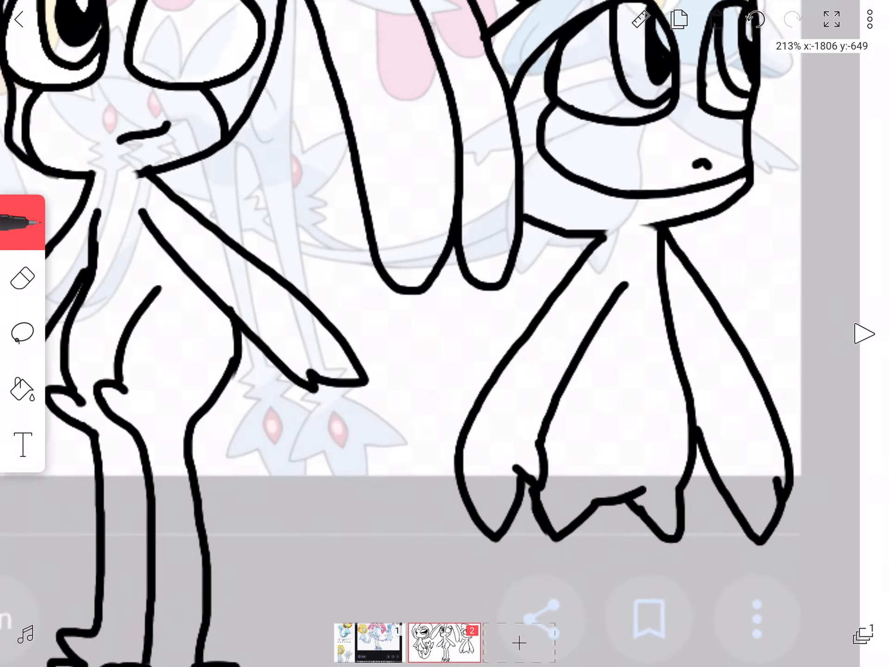
left_click(22, 278)
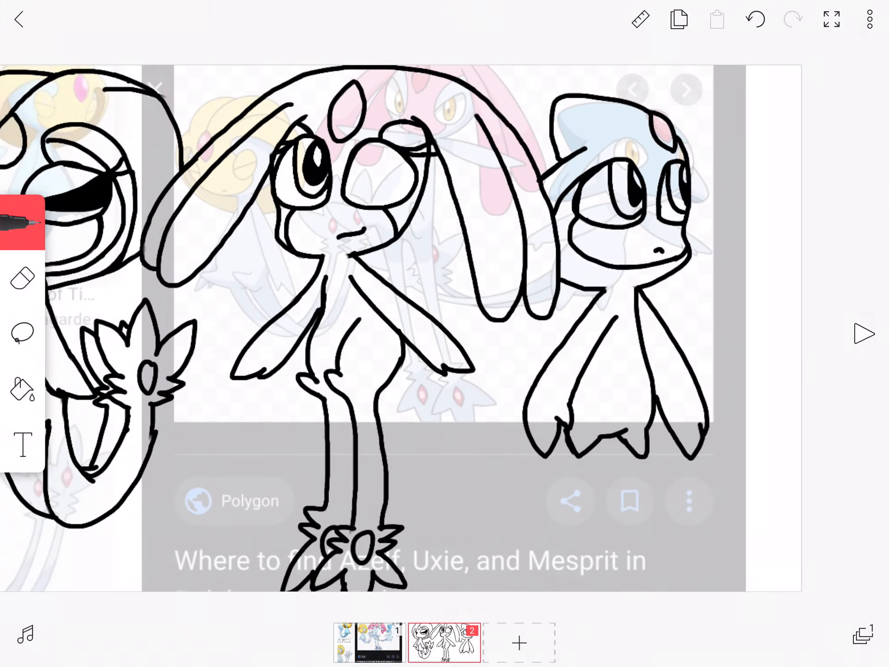
left_click(21, 277)
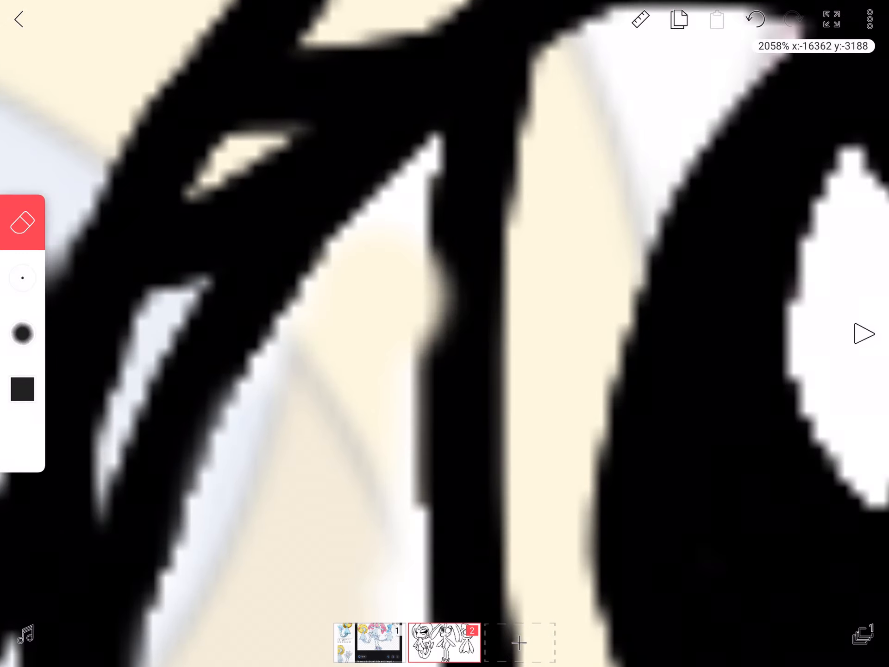
left_click(22, 222)
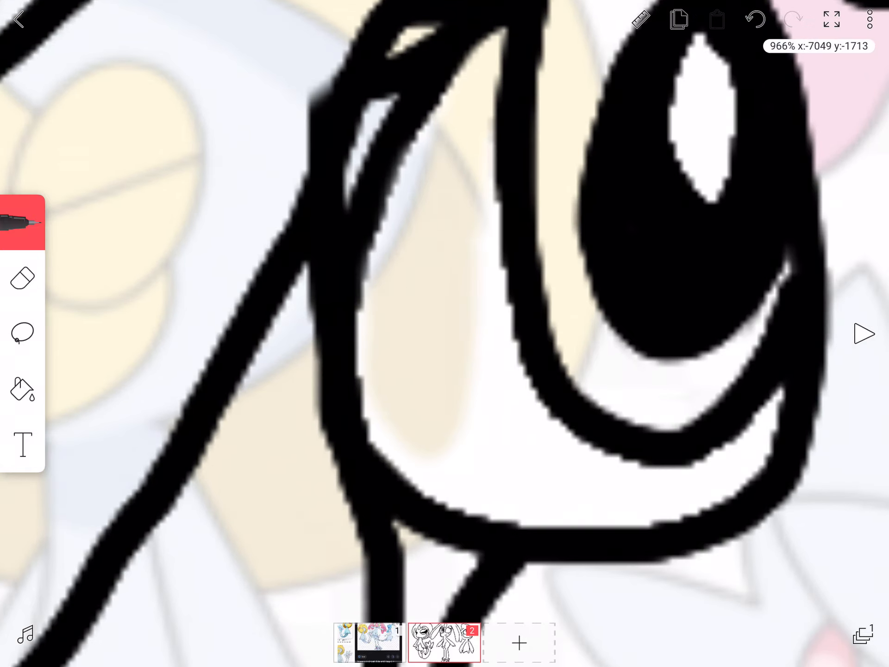
left_click(23, 277)
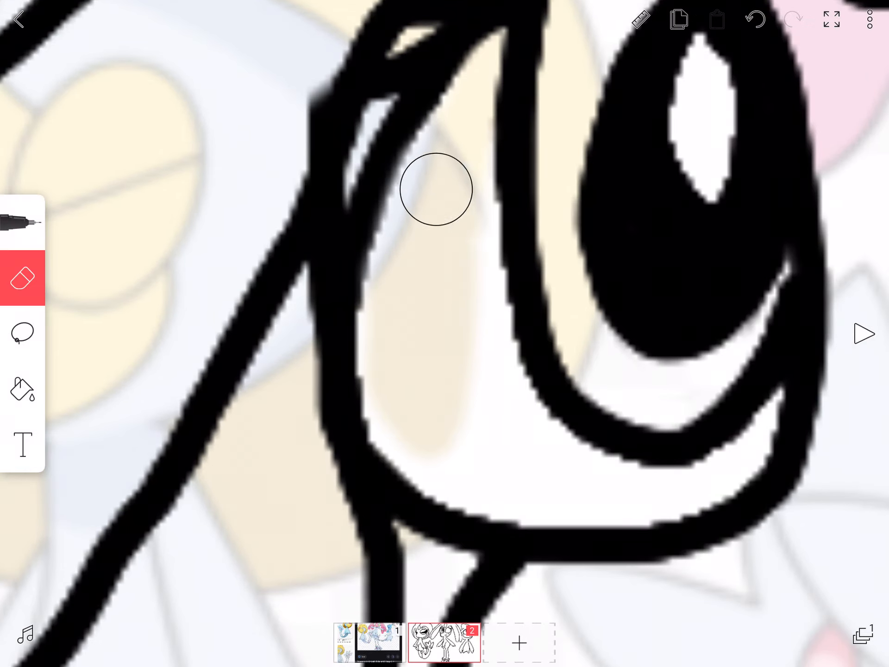
Step: Erase the black pupil from the eye so only its empty outline remains
left_click_drag(437, 189, 522, 457)
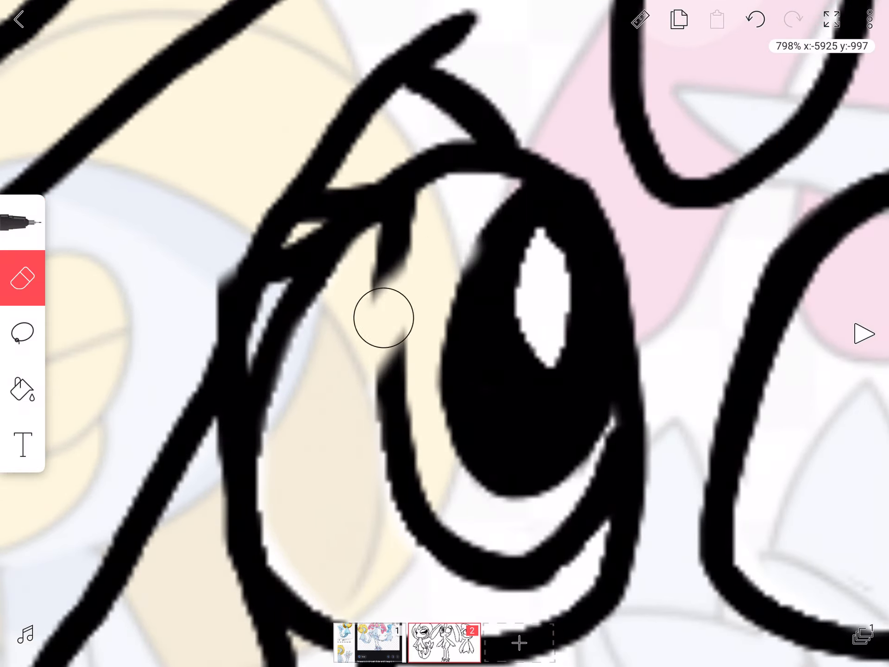
left_click_drag(385, 317, 369, 470)
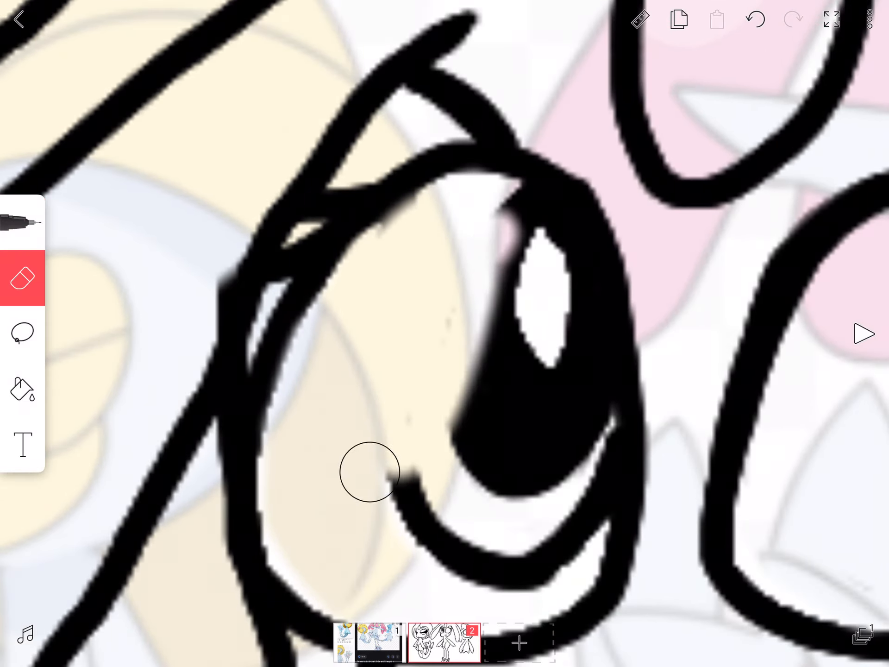
left_click_drag(368, 470, 527, 377)
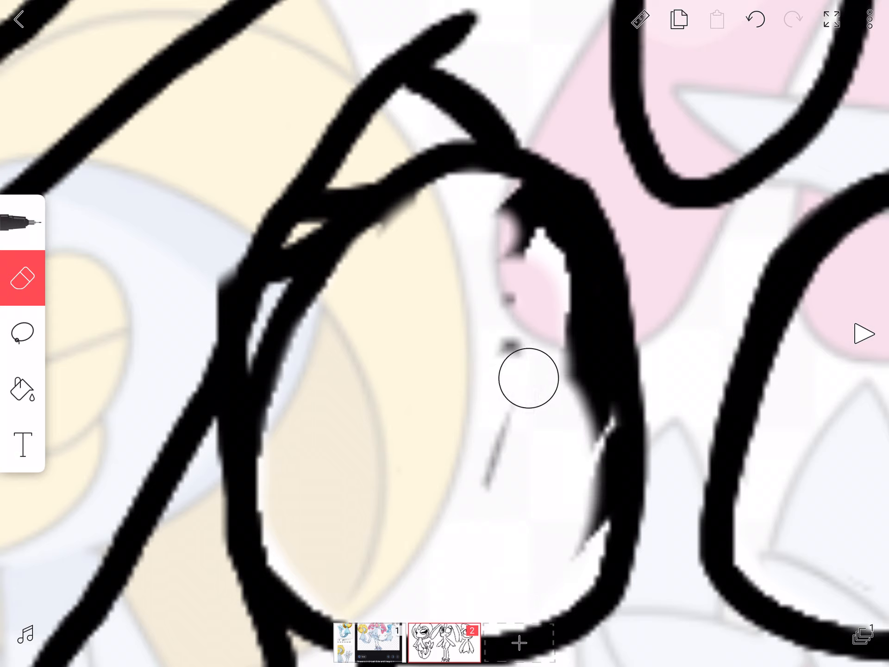
left_click_drag(534, 377, 562, 249)
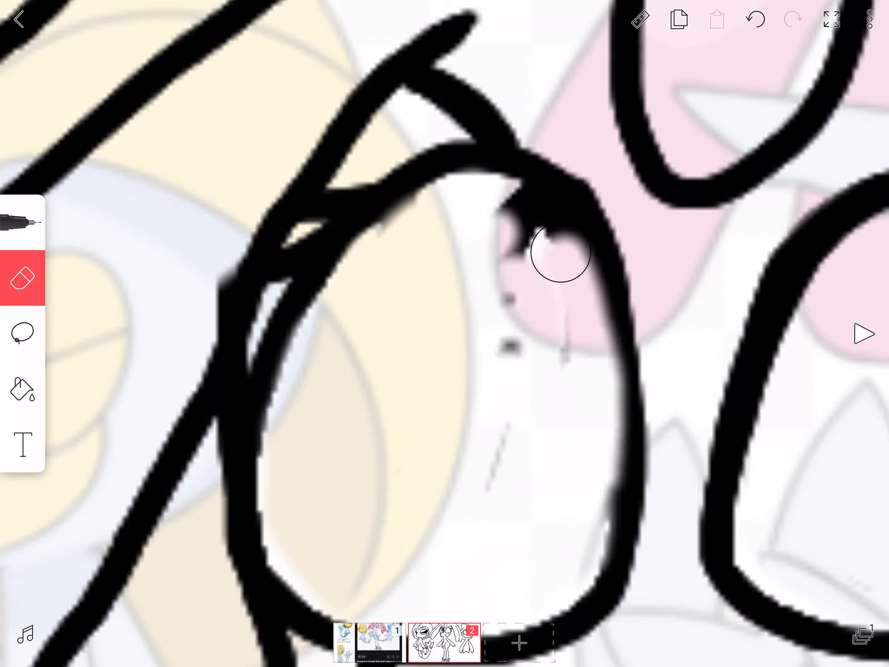
left_click_drag(556, 249, 510, 221)
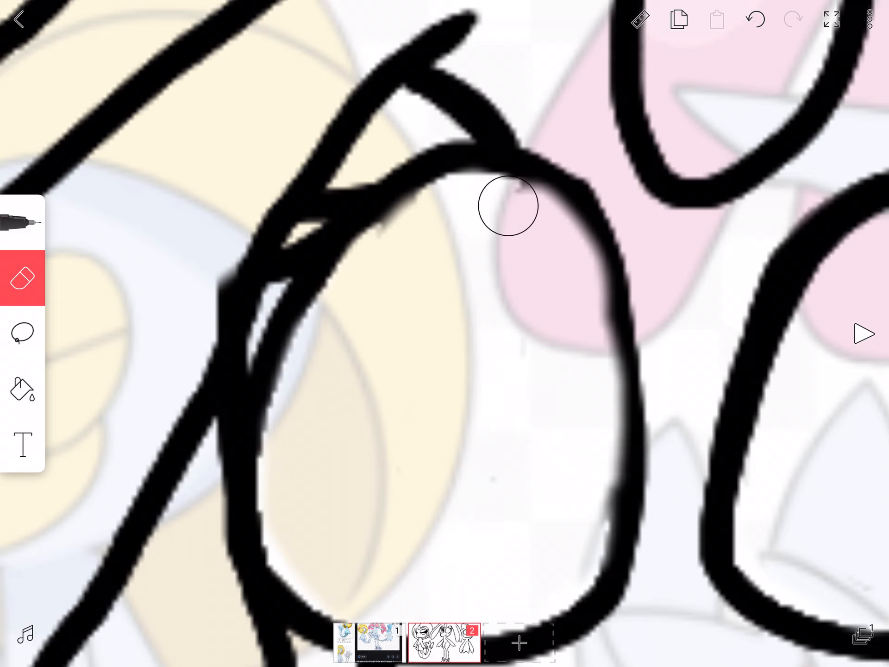
left_click(24, 221)
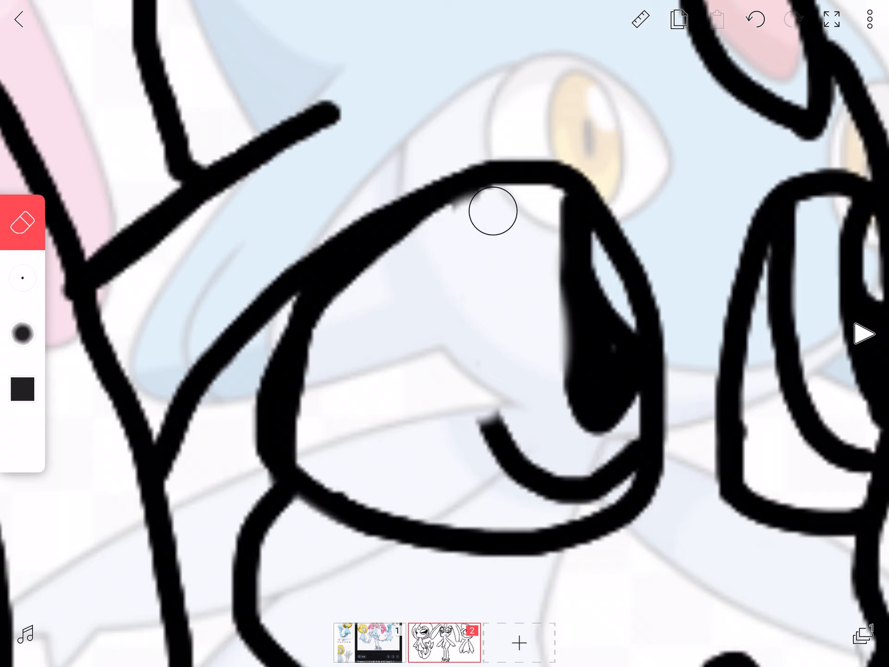
Step: Erase most of the next eye's pupil, leaving mainly its empty outline
left_click_drag(494, 211, 360, 316)
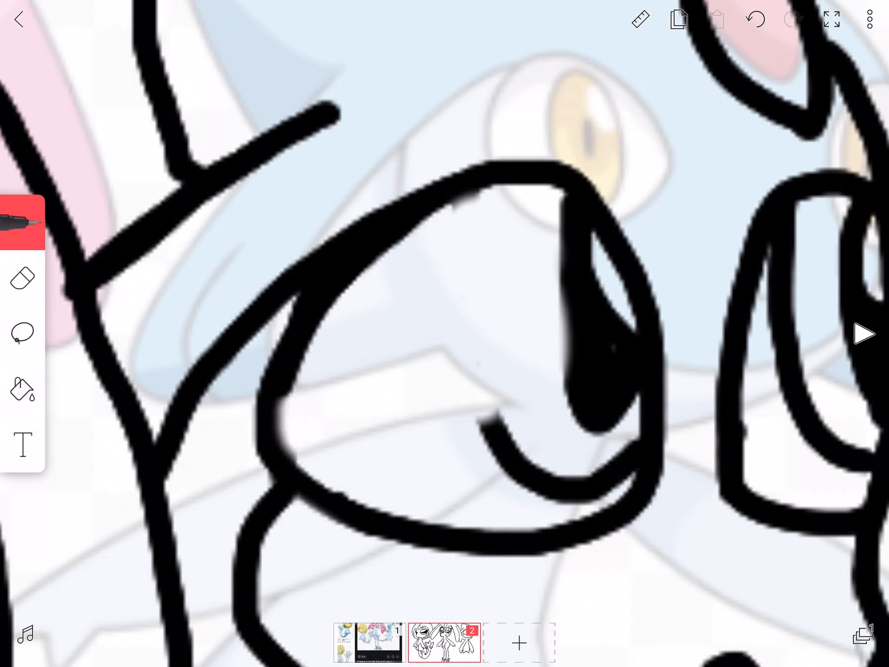
left_click(22, 278)
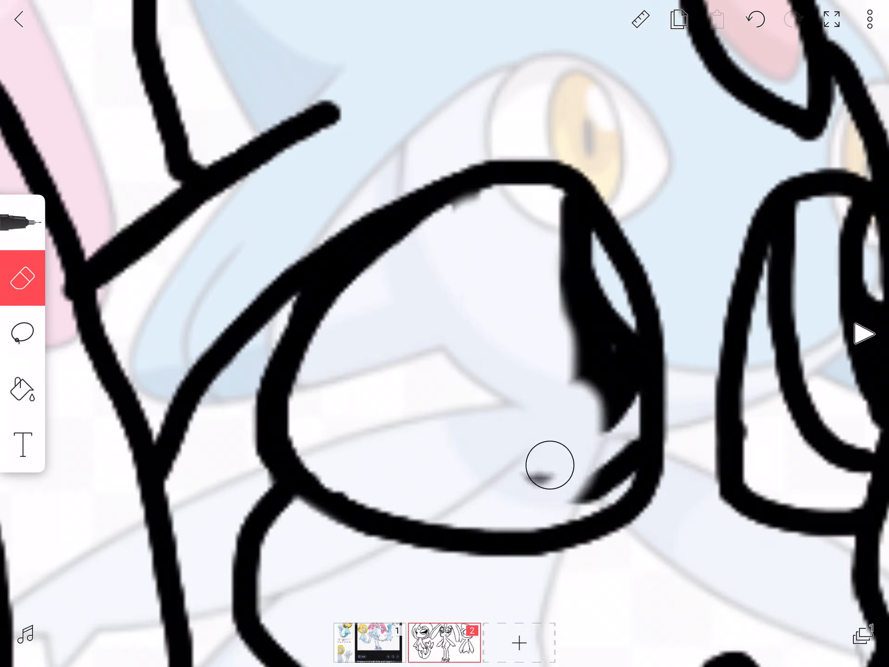
left_click_drag(550, 465, 615, 471)
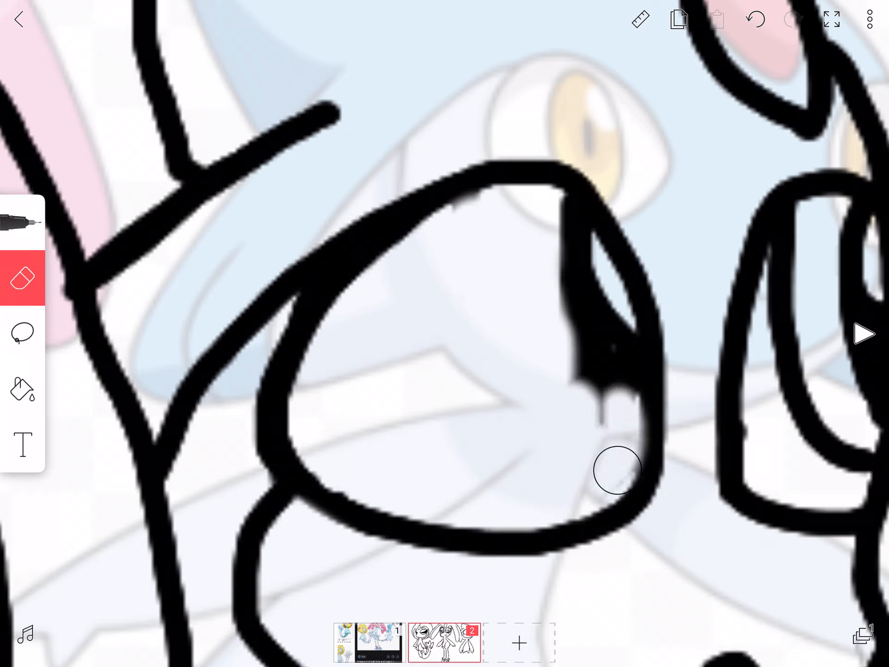
left_click_drag(615, 473, 565, 217)
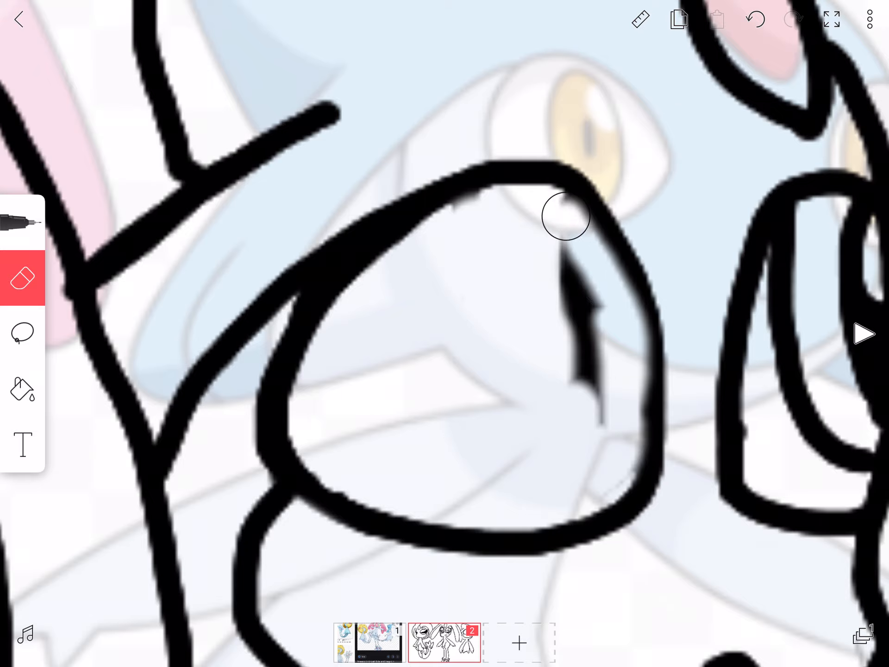
left_click_drag(566, 216, 519, 235)
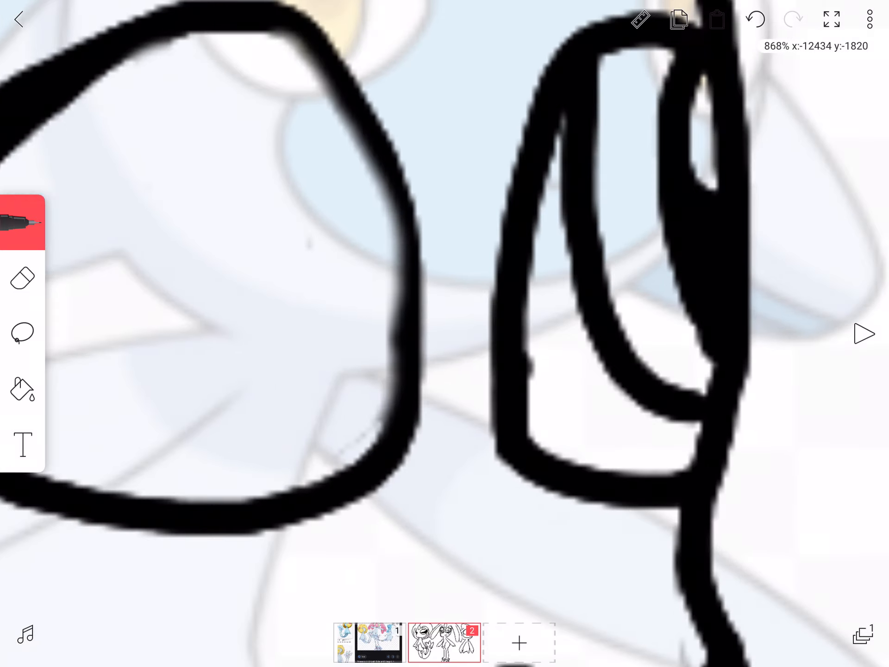
Step: Erase the right eye's pupil and rough bits of its linework on frame 2
left_click(23, 278)
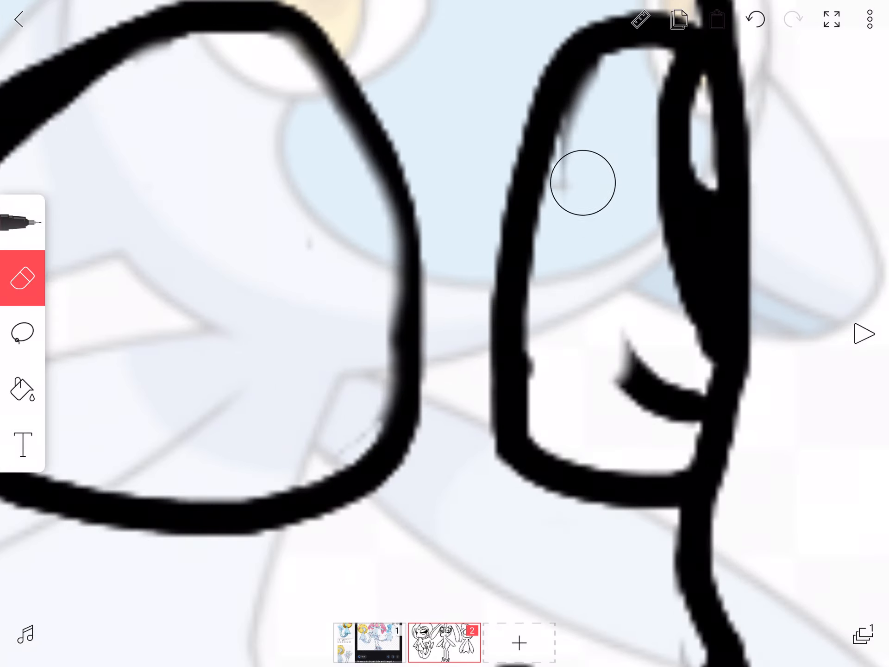
left_click_drag(578, 182, 681, 423)
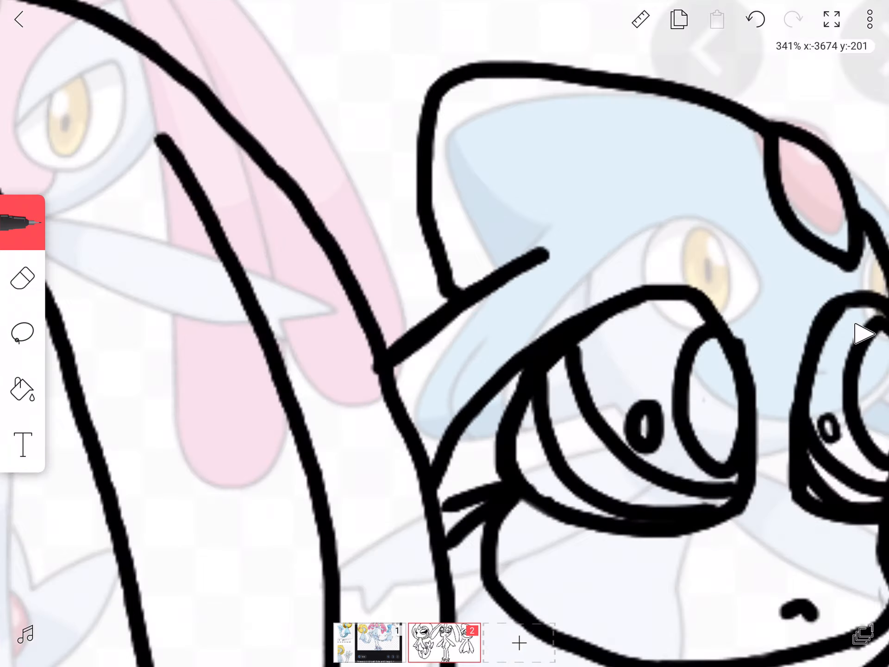
left_click(22, 277)
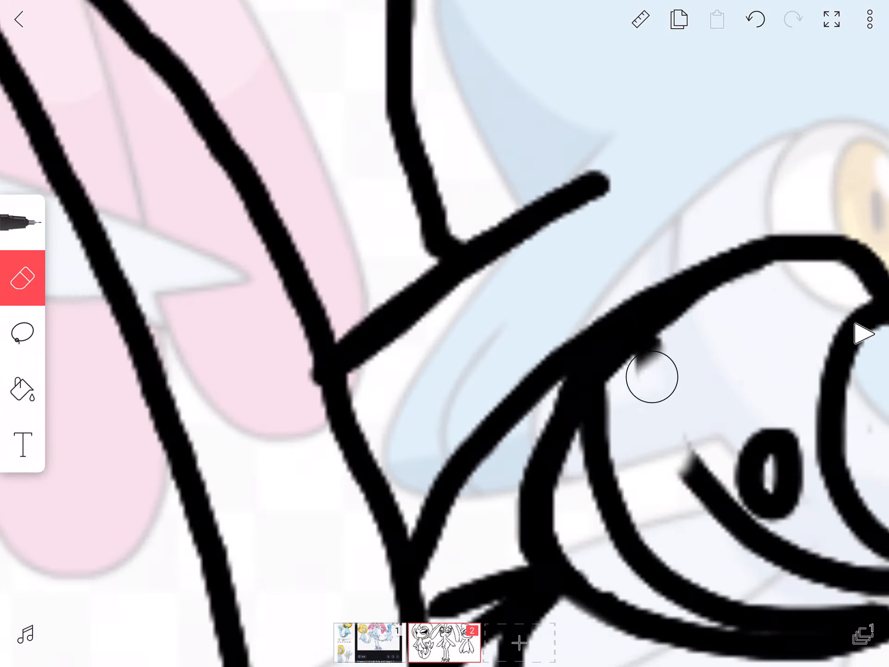
left_click(22, 221)
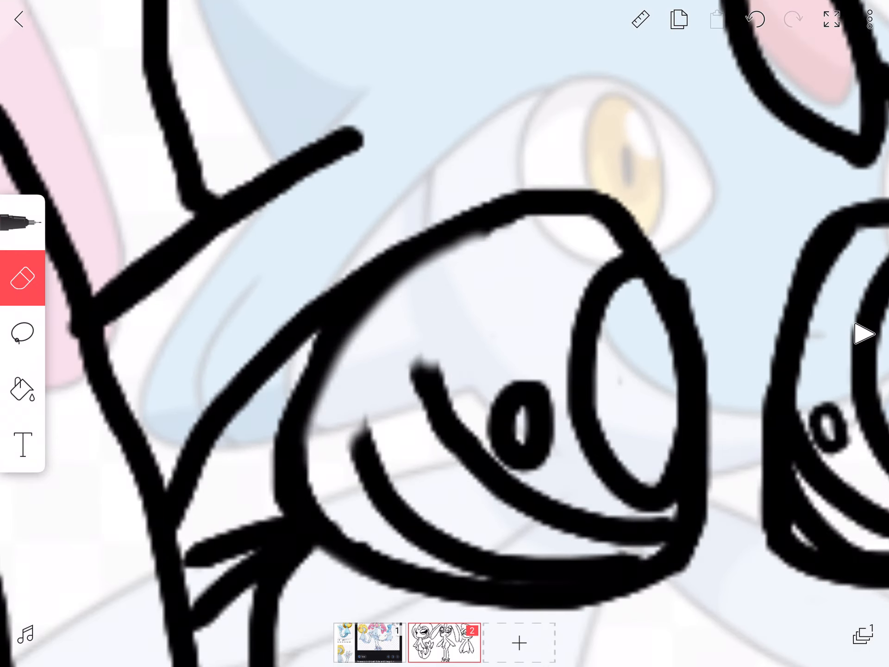
Step: Redraw the eye outline edges cleanly with an inner lid line, trimming overlaps
left_click(22, 224)
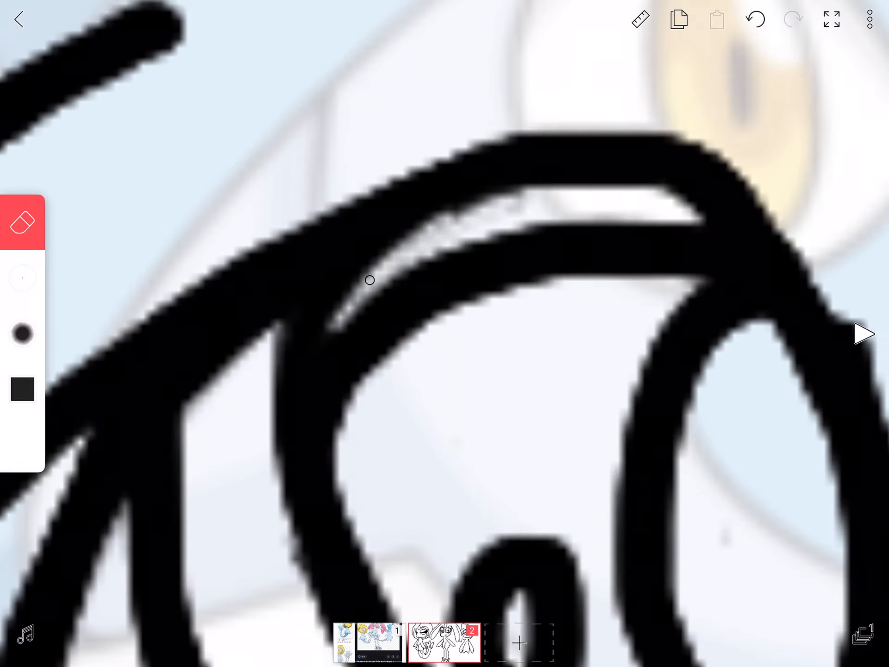
left_click(22, 222)
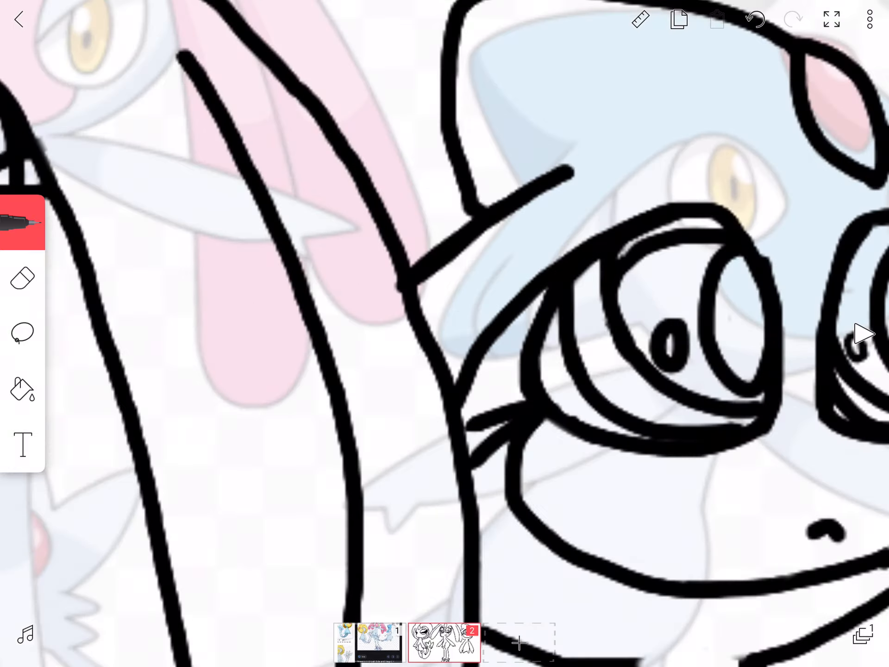
left_click(21, 277)
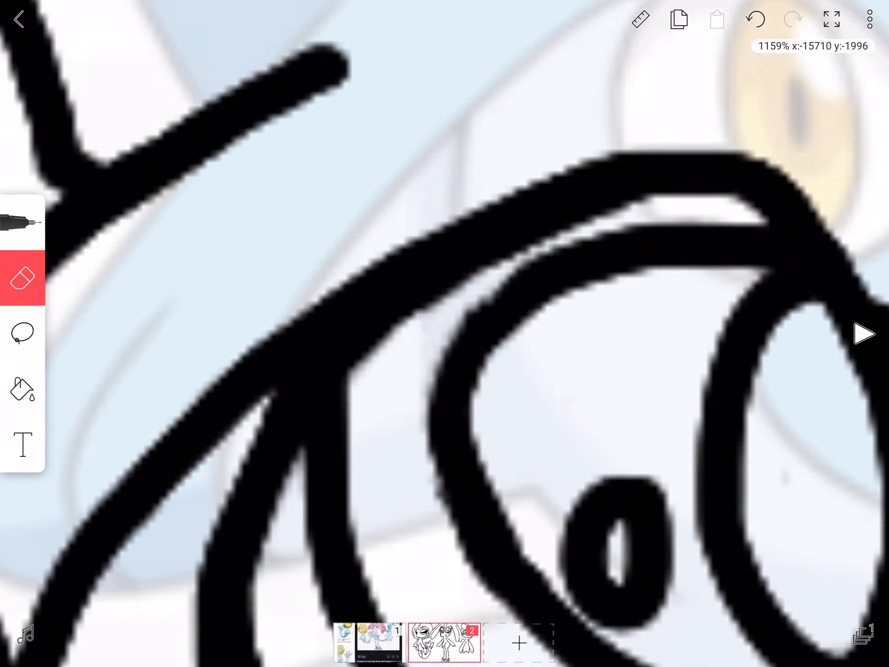
left_click(22, 277)
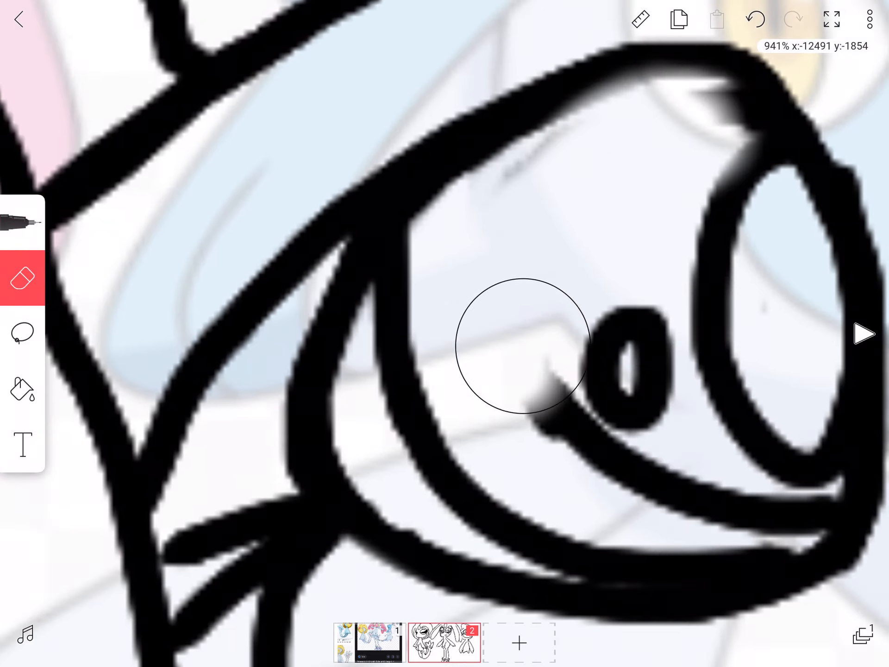
left_click(22, 222)
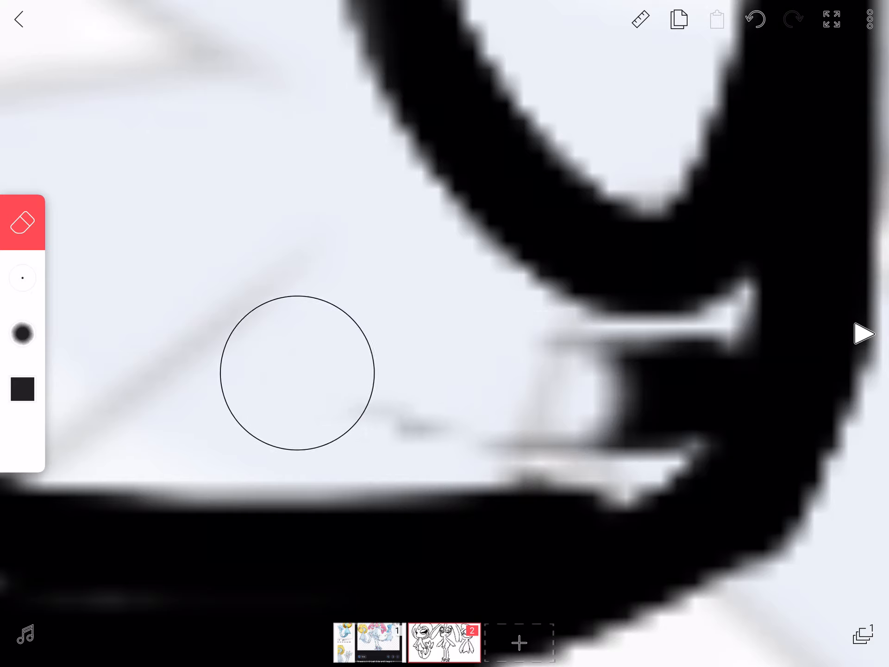
Step: Erase the leftover stroke ends inside the eye
left_click_drag(298, 369, 573, 400)
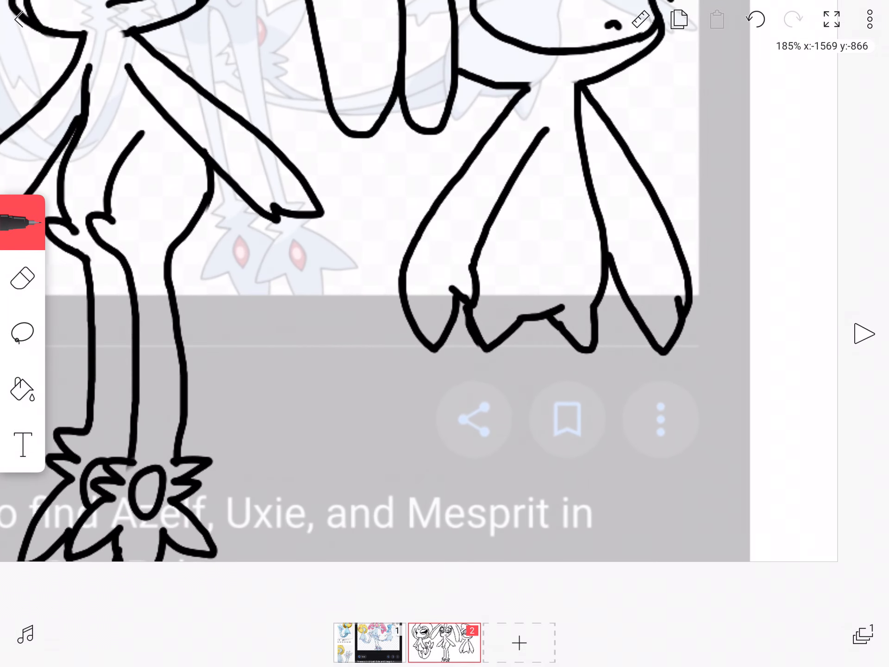
Step: Open a gap in the lower body outline and draw the first leg line downward
left_click(23, 278)
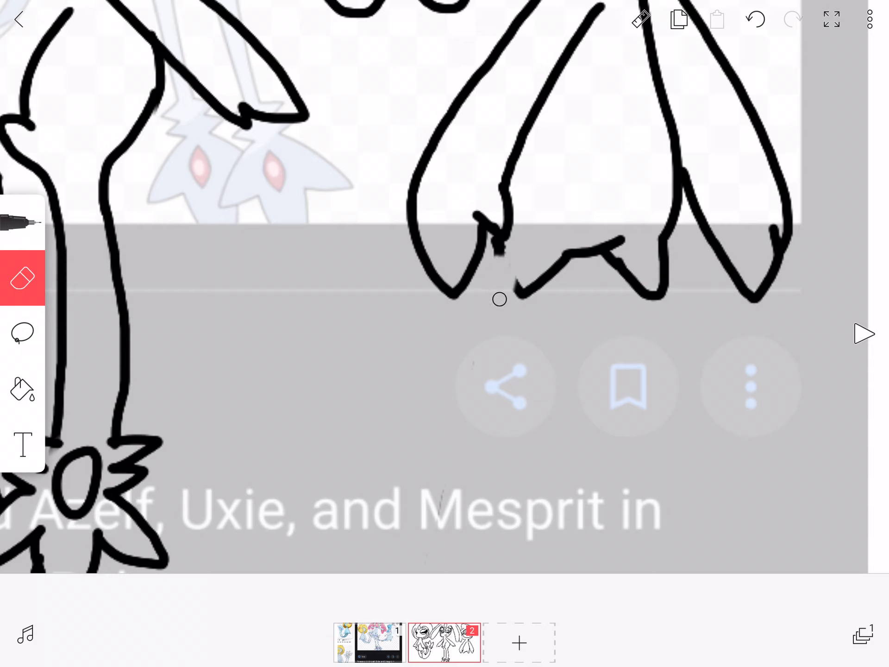
left_click_drag(499, 244, 374, 573)
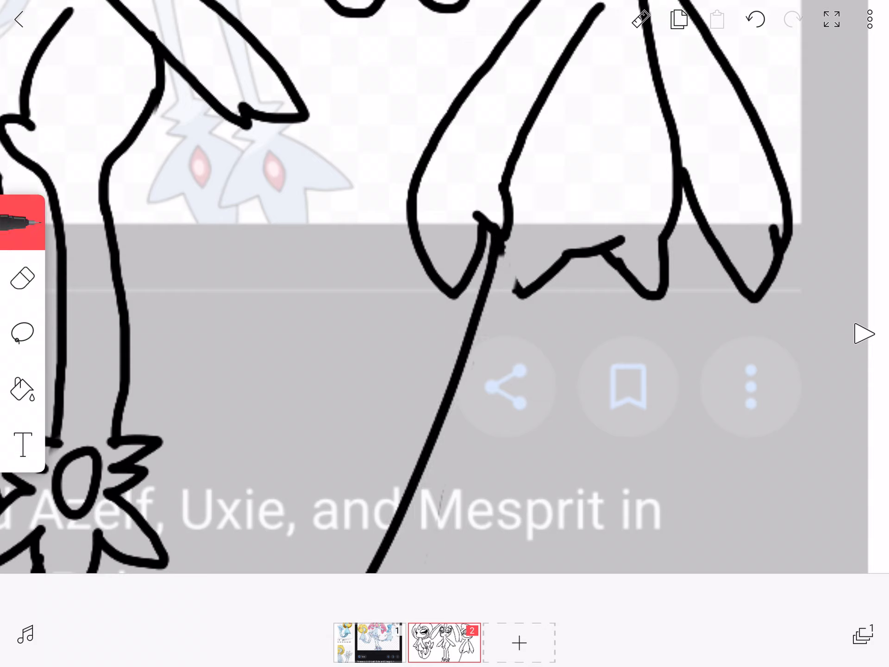
left_click_drag(513, 278, 465, 516)
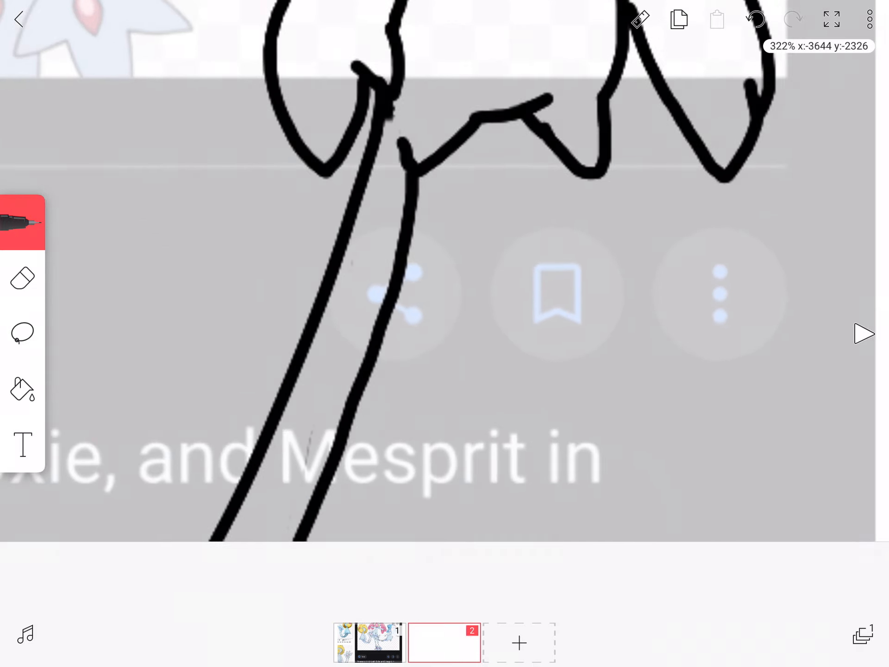
Step: Erase the outline between the legs and draw the second leg line downward
left_click(22, 278)
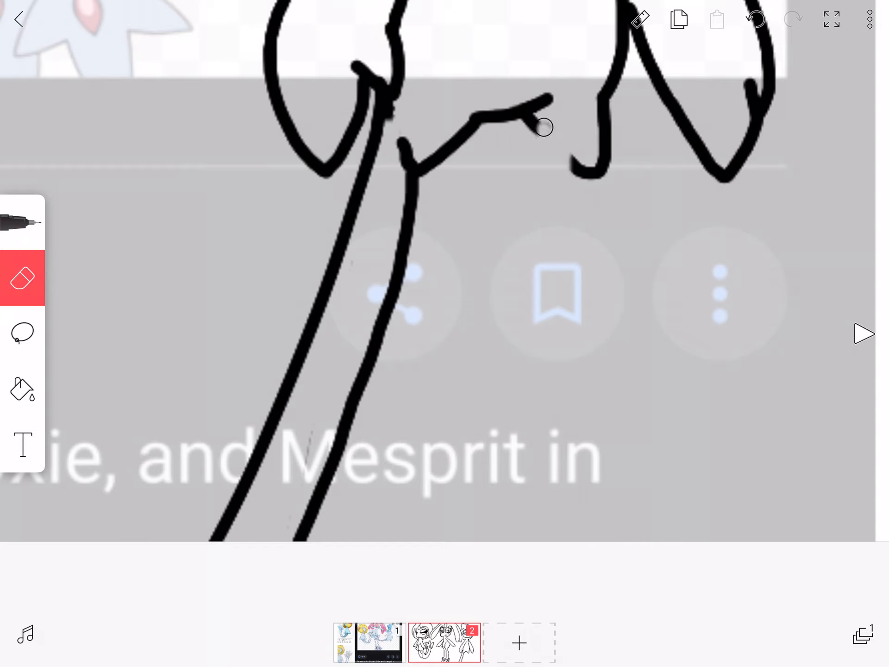
left_click(540, 127)
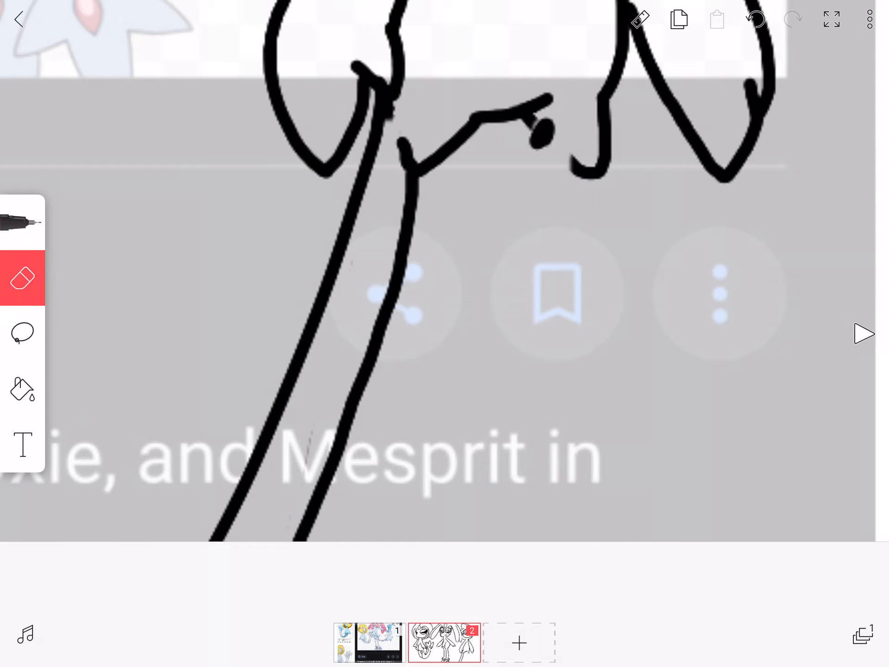
left_click(22, 221)
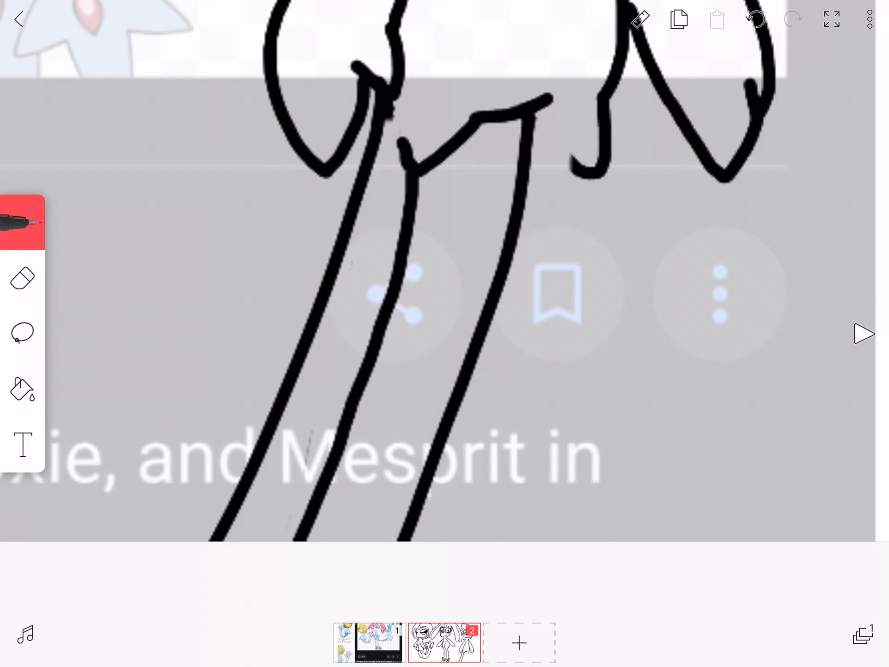
left_click_drag(572, 170, 476, 539)
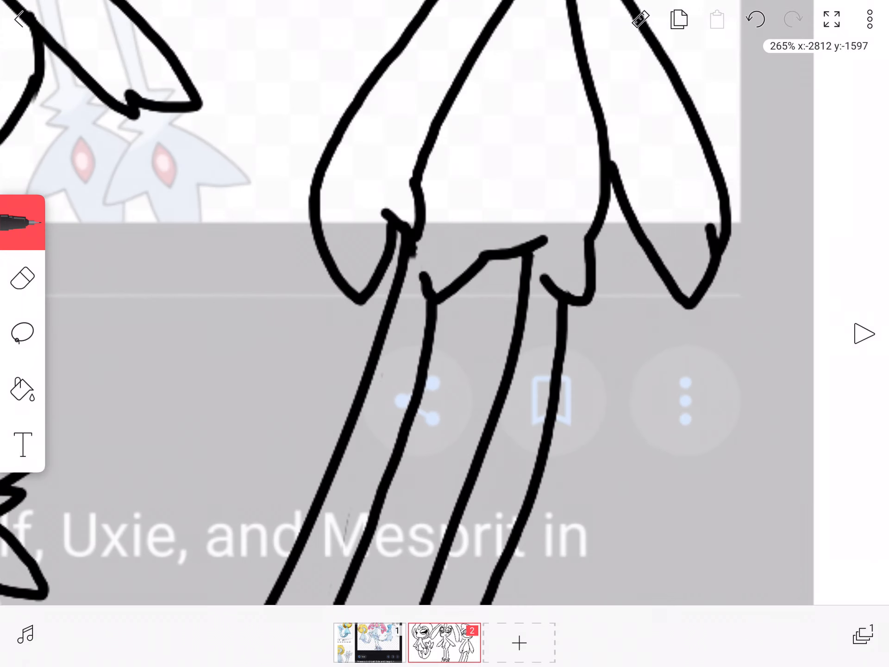
Step: Erase the stroke crossing the joint where the new legs meet the body
left_click(22, 278)
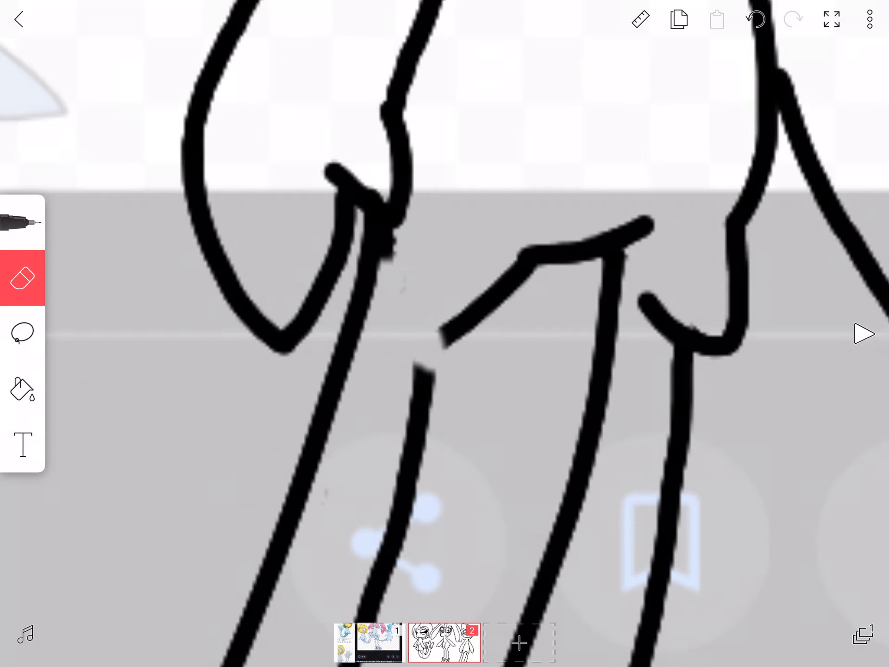
left_click(22, 221)
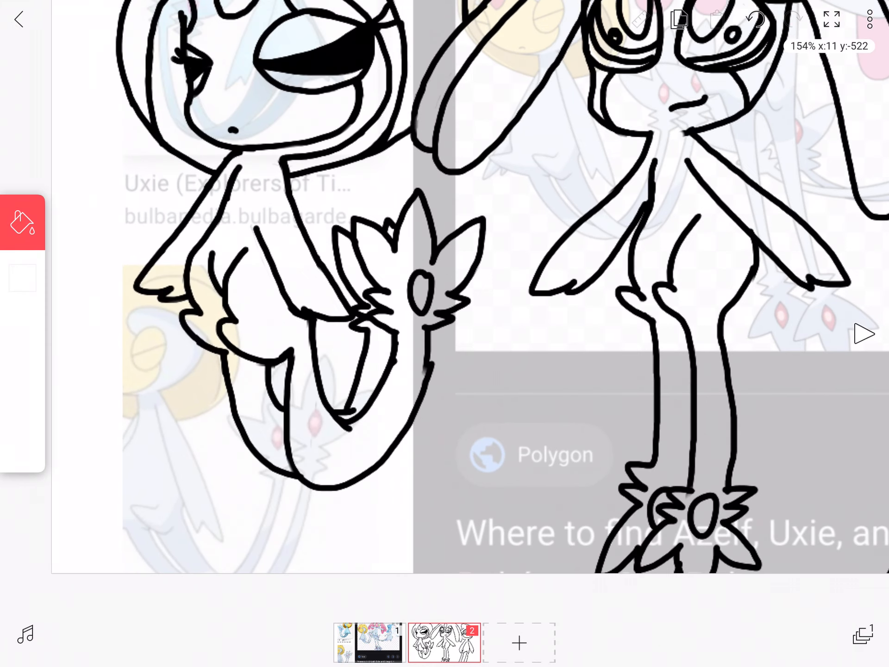
Step: Save a bright yellow and a darker yellow fill shade as new swatches
left_click(21, 222)
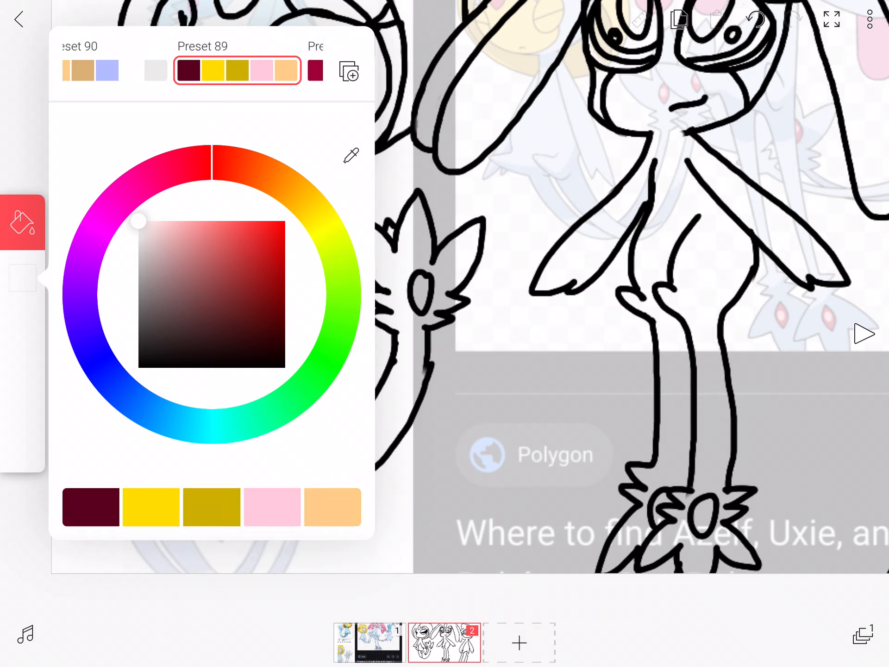
left_click_drag(138, 221, 285, 221)
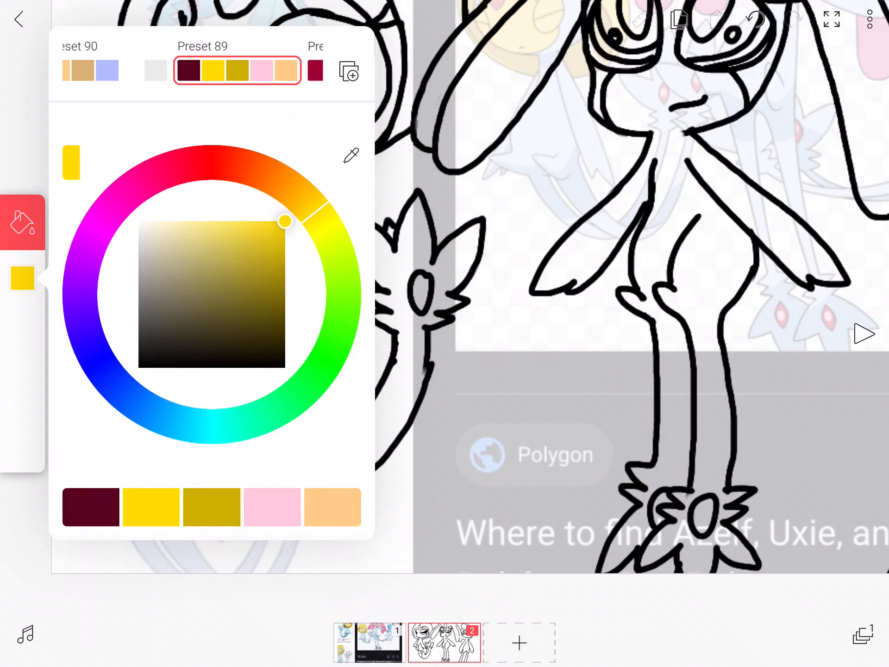
left_click_drag(285, 222, 232, 221)
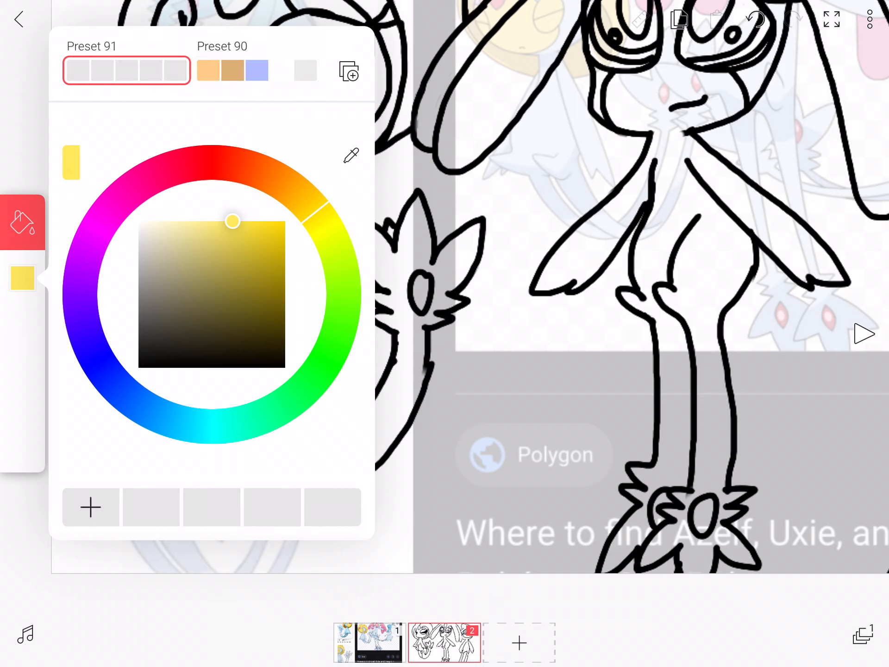
left_click(90, 506)
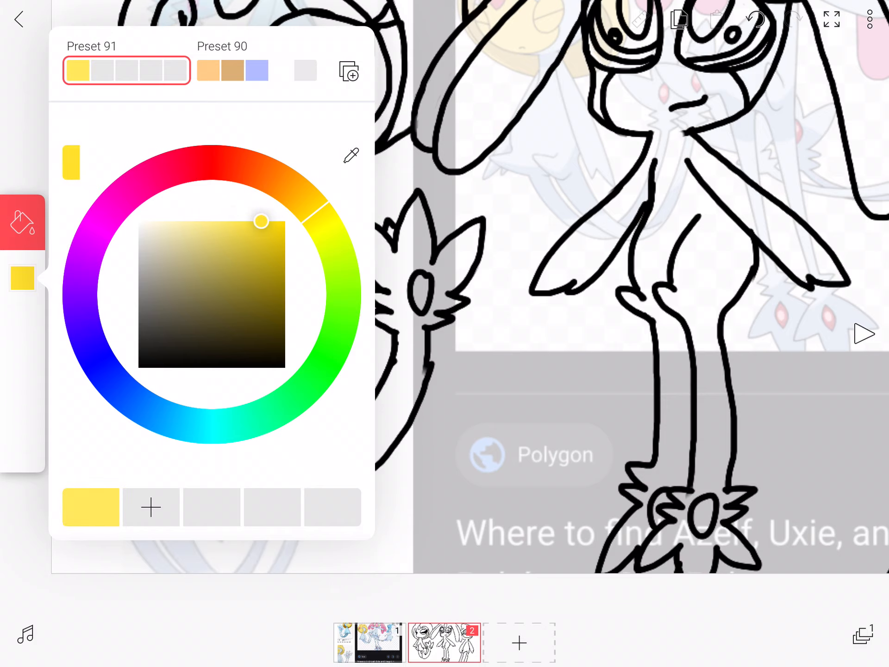
left_click_drag(263, 221, 240, 227)
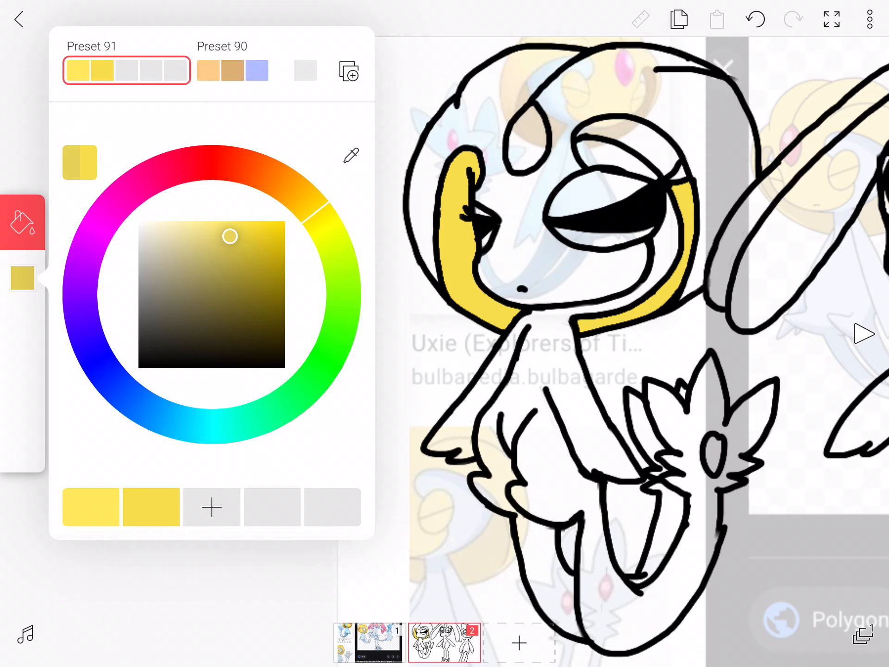
Step: Fill Uxie's head bright yellow with the darker yellow on its side flaps
left_click_drag(230, 236, 234, 256)
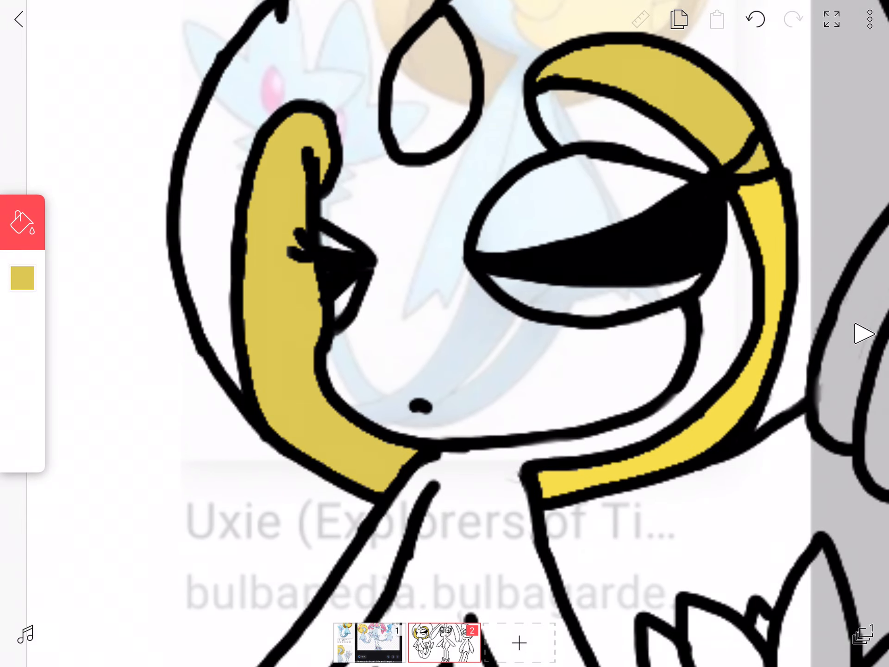
left_click(22, 277)
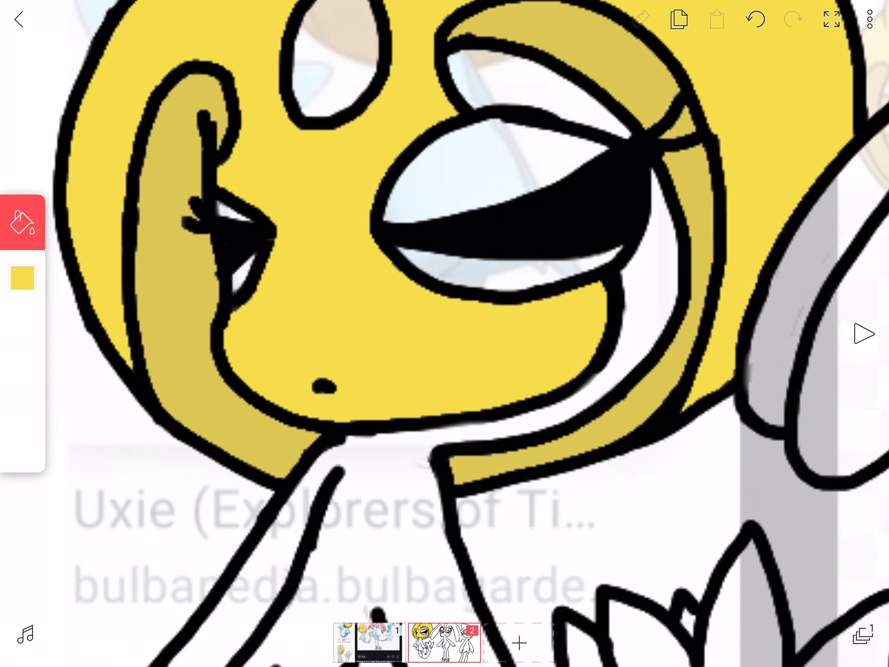
Step: Fill Uxie's forehead gem red with a white shine, then fill the tail gem red
left_click(22, 278)
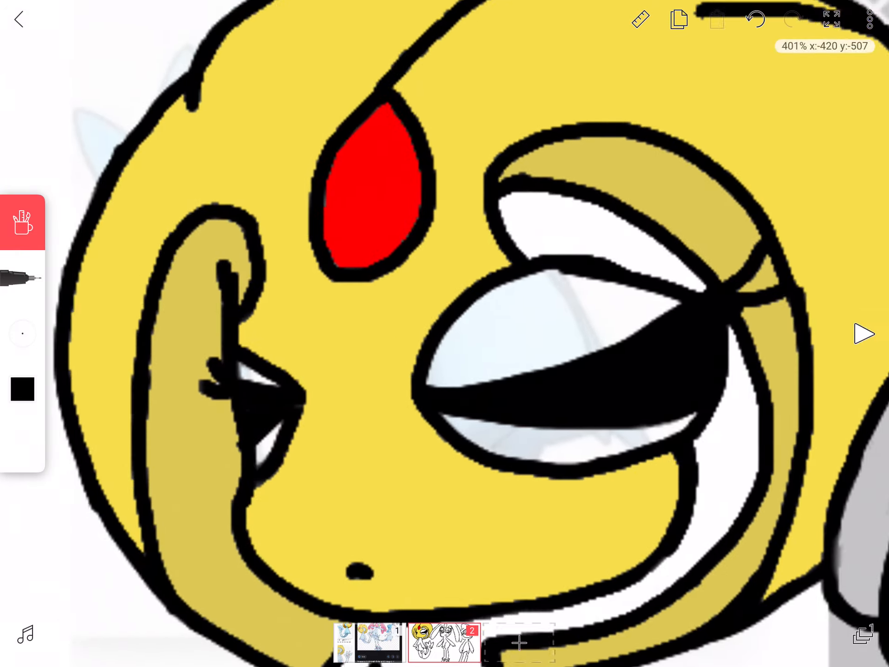
left_click(22, 390)
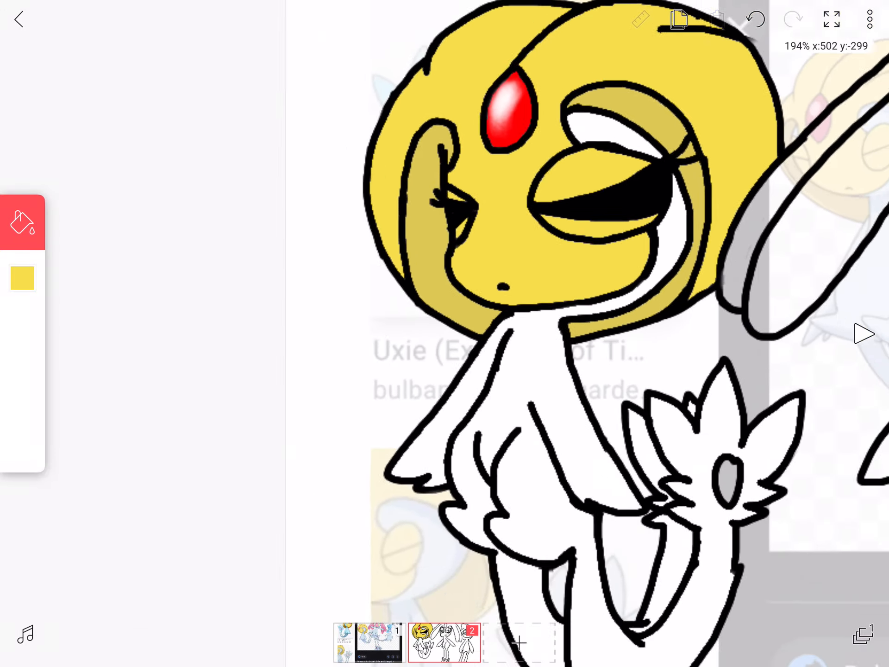
left_click(22, 277)
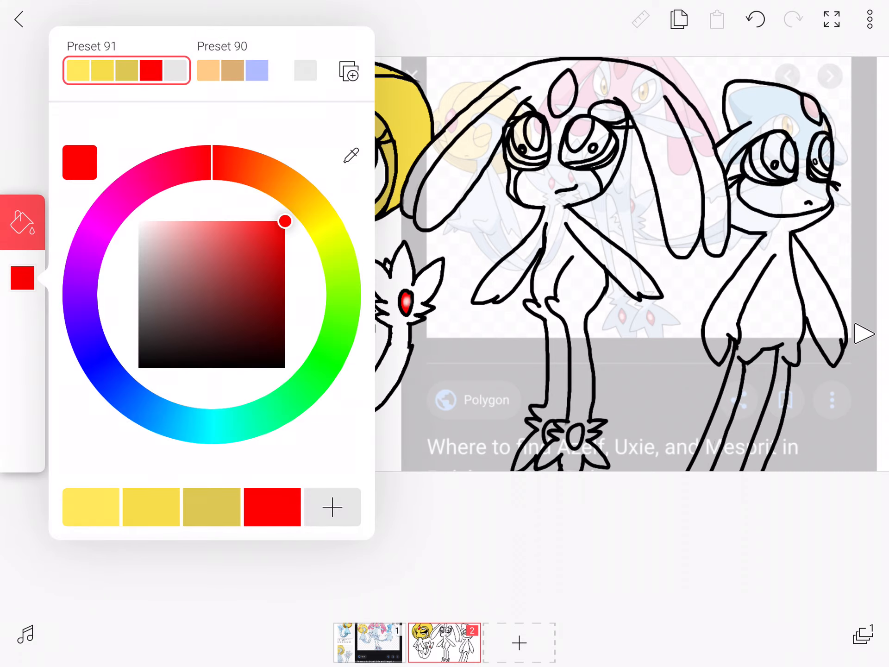
Step: Zoom in on Mesprit's chin outline and switch to drawing
left_click_drag(286, 222, 181, 221)
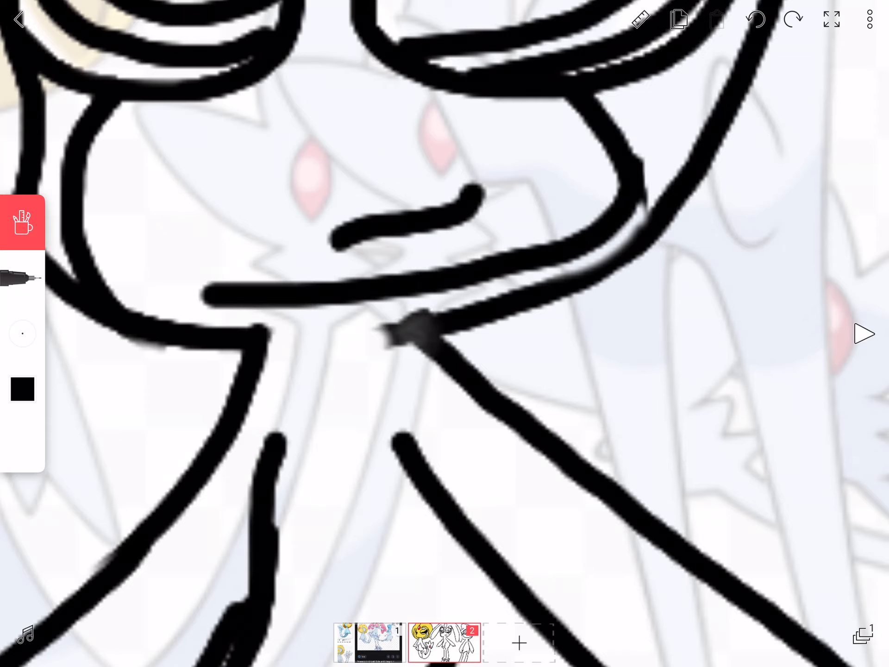
Step: Rejoin Mesprit's chin outline into a continuous line and fill its head pink
left_click(22, 277)
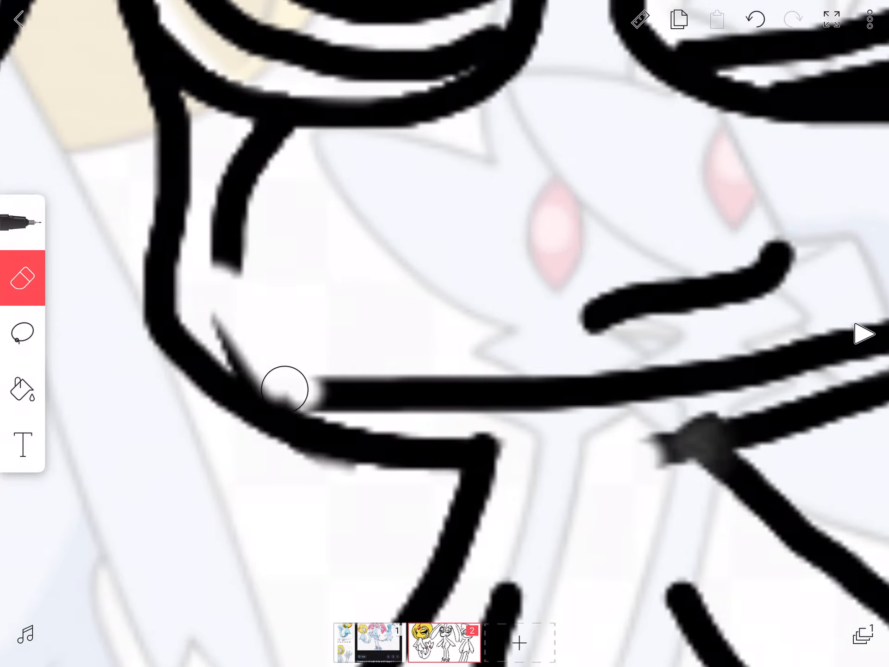
left_click(22, 222)
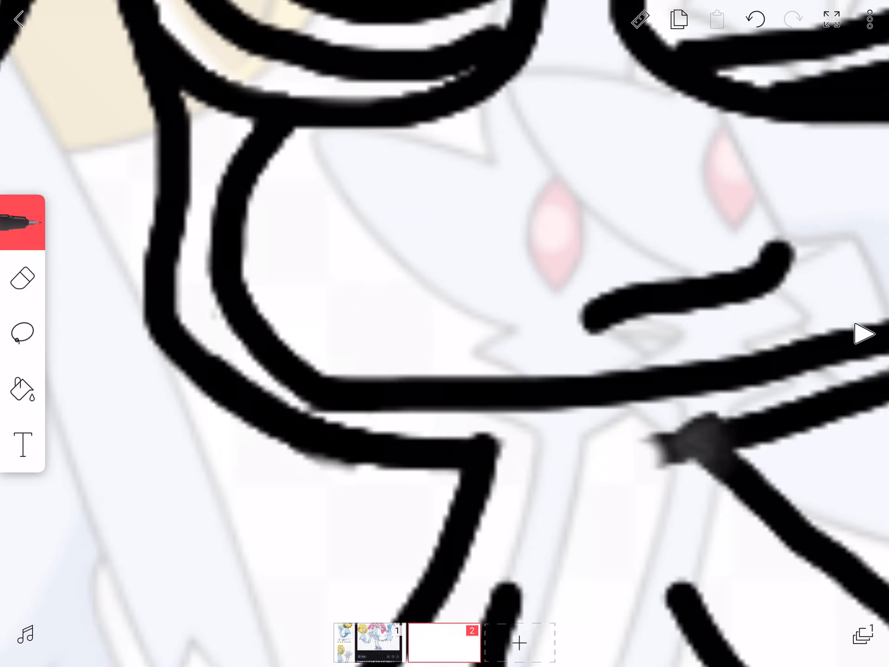
left_click(22, 278)
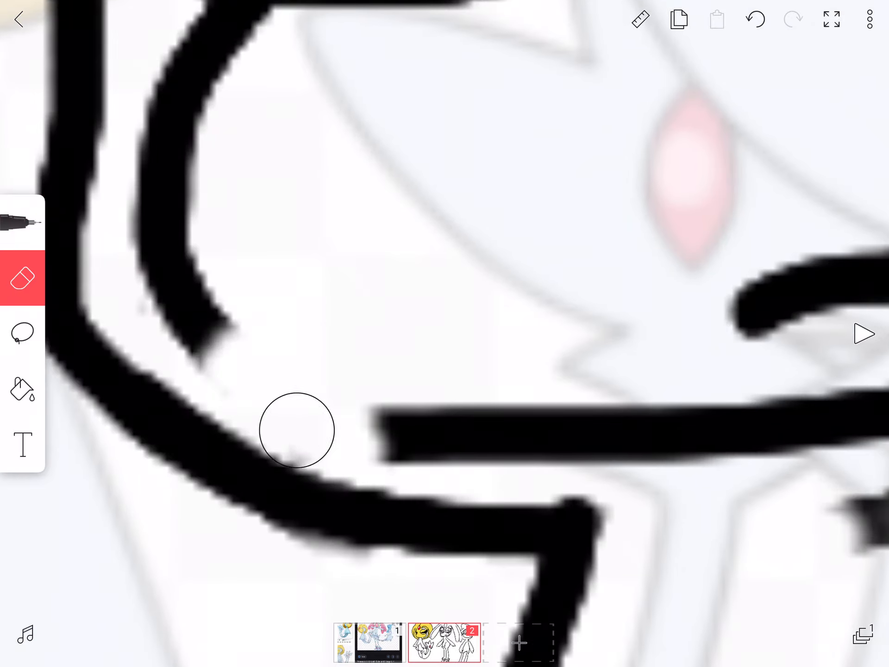
left_click(22, 221)
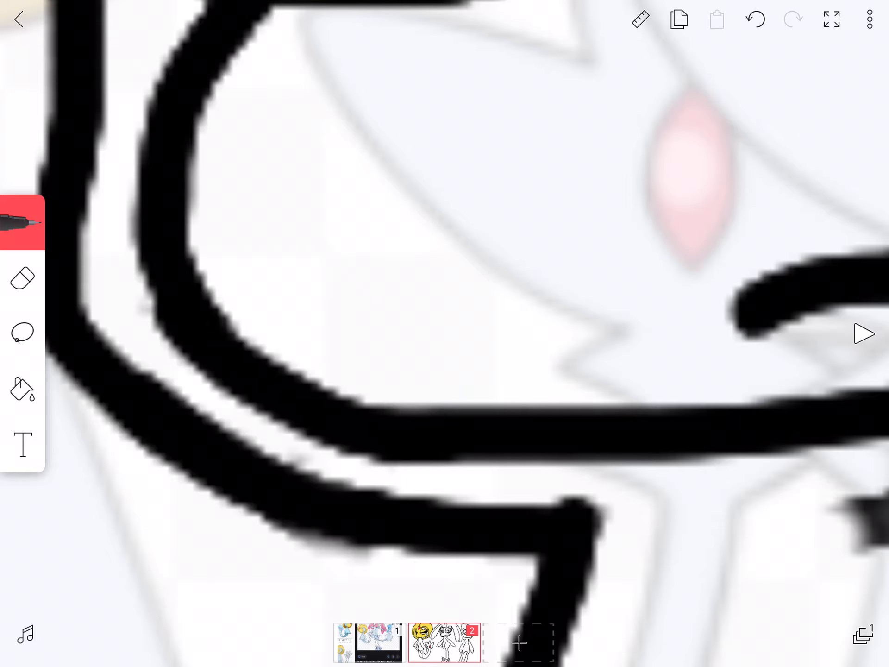
left_click(21, 221)
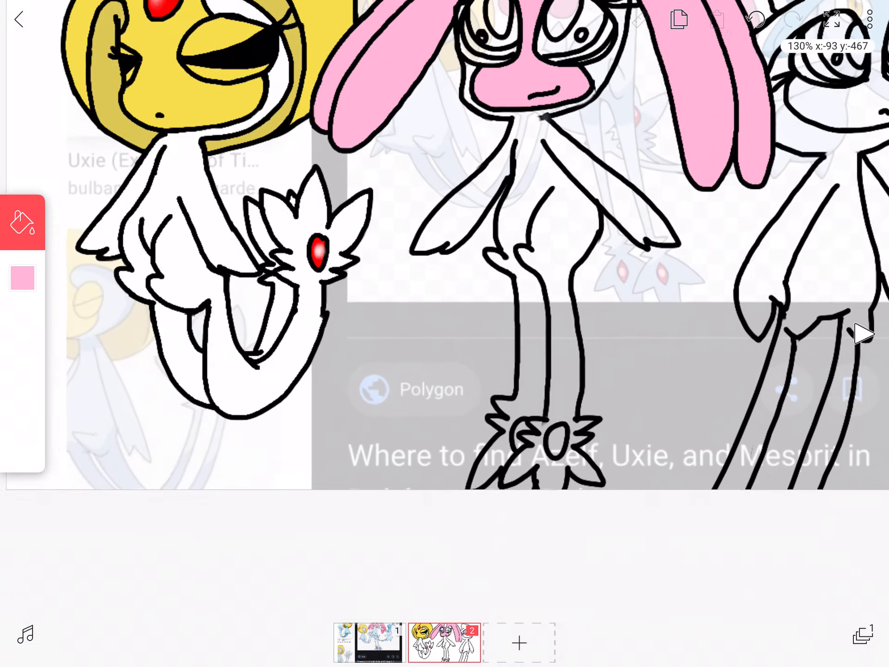
Step: Start a new colour preset and pick black for Mesprit's eyes alongside the pink face and red gem
left_click(23, 278)
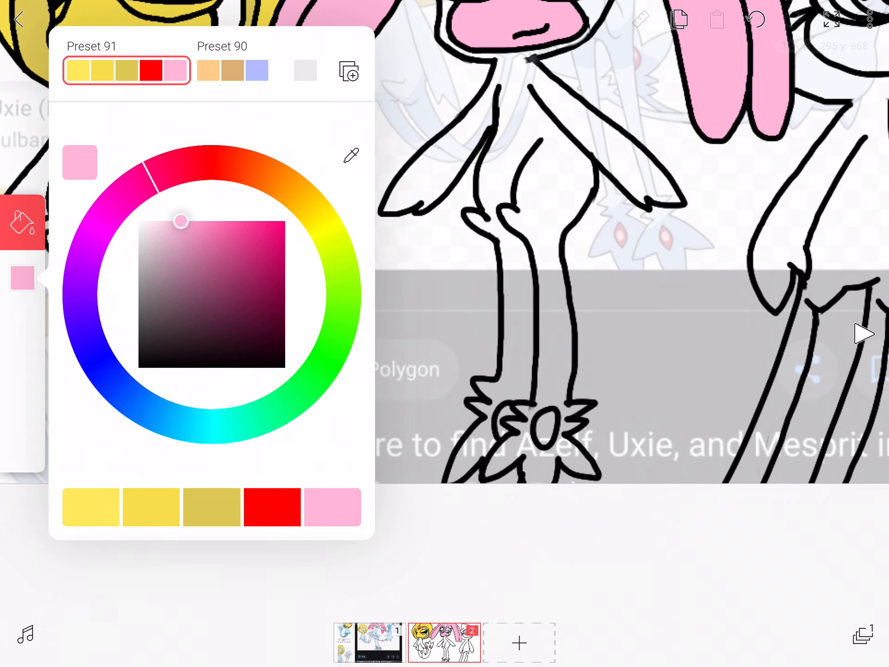
left_click_drag(181, 221, 140, 221)
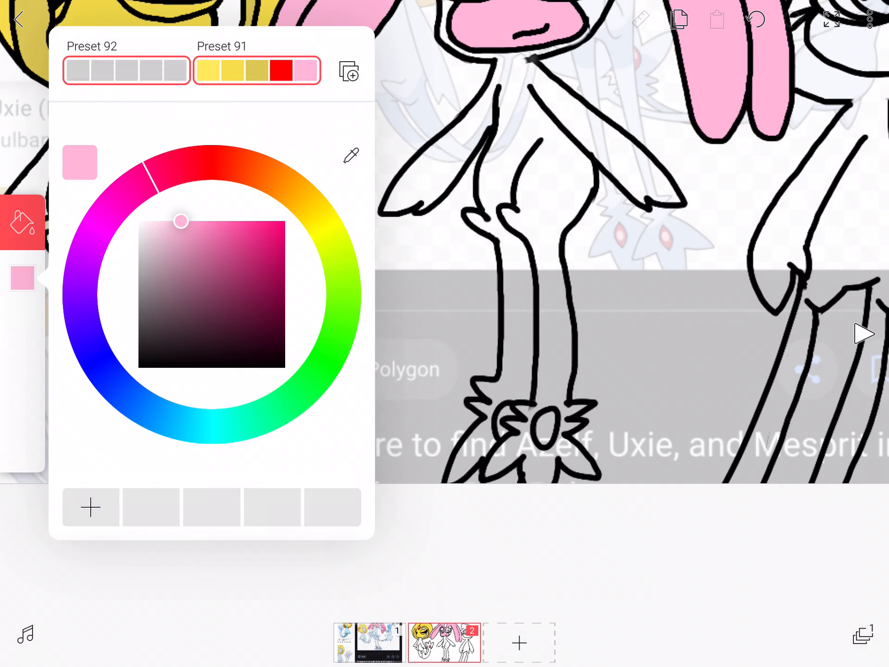
left_click(90, 506)
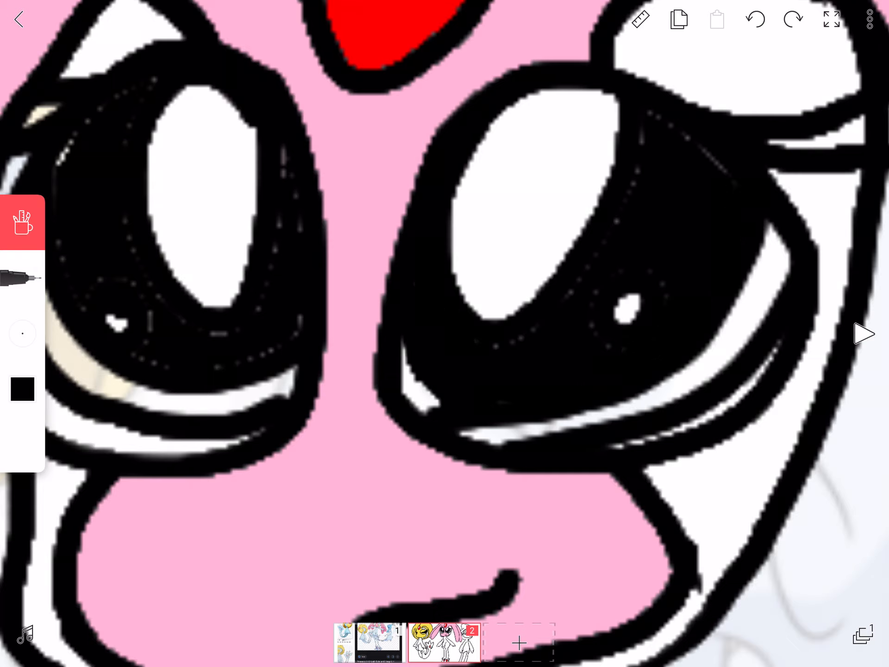
Step: Brush white shine lines onto Mesprit's eyes, then fill Azelf's eye crescents yellow
left_click_drag(499, 346, 646, 119)
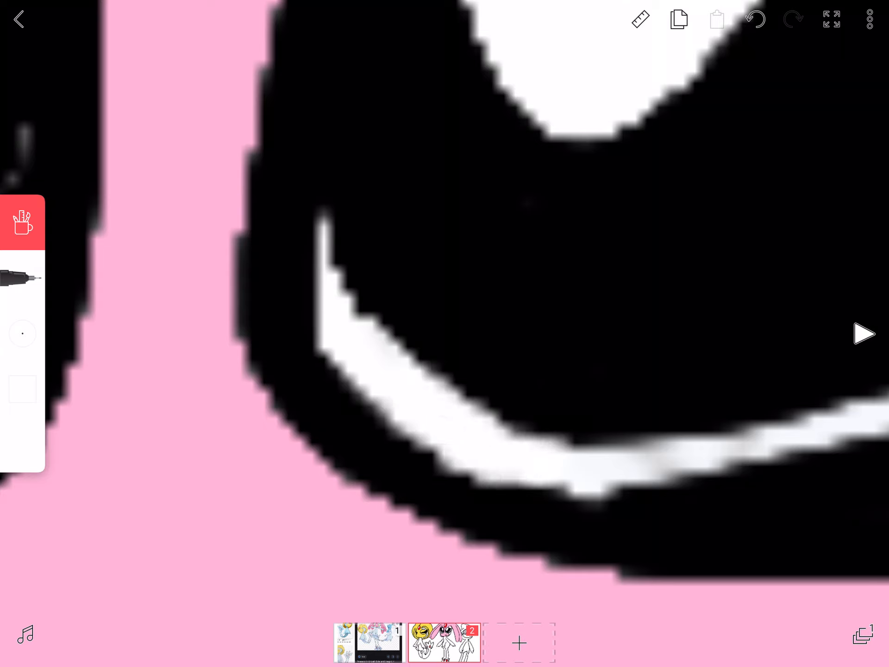
left_click(22, 388)
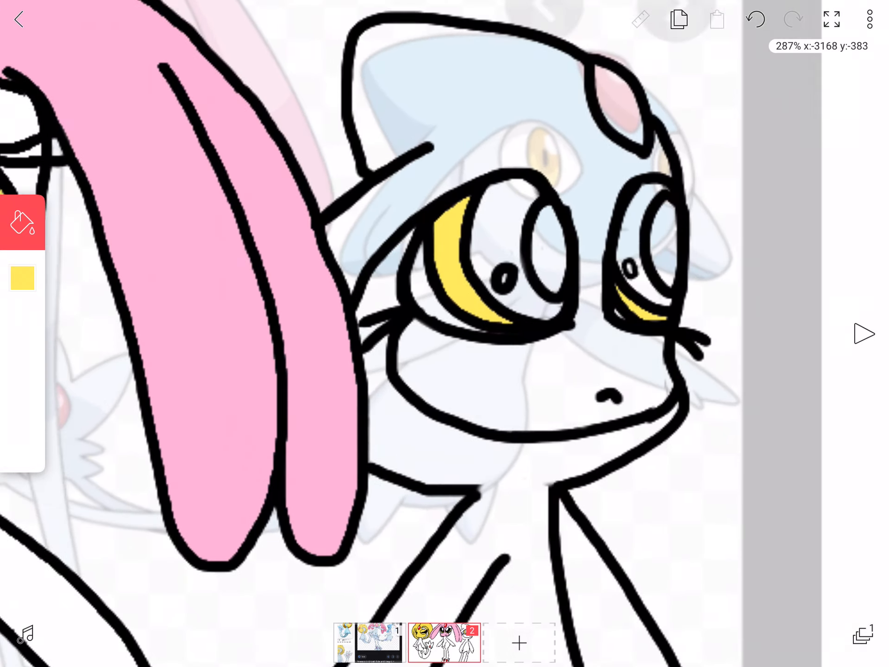
left_click(22, 278)
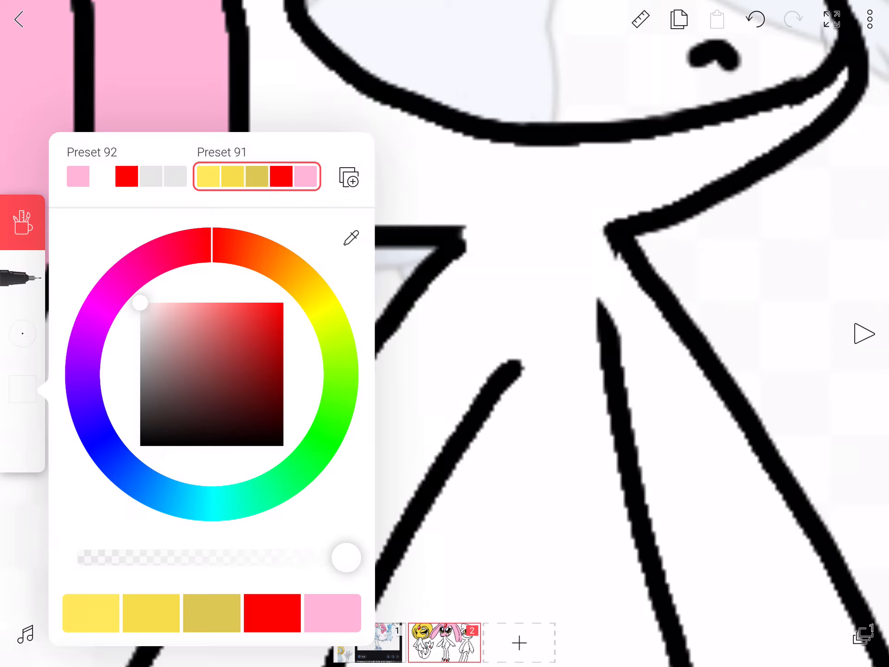
Step: Bring up the colour picker showing the yellow, red and pink palette (Preset 91)
left_click(22, 388)
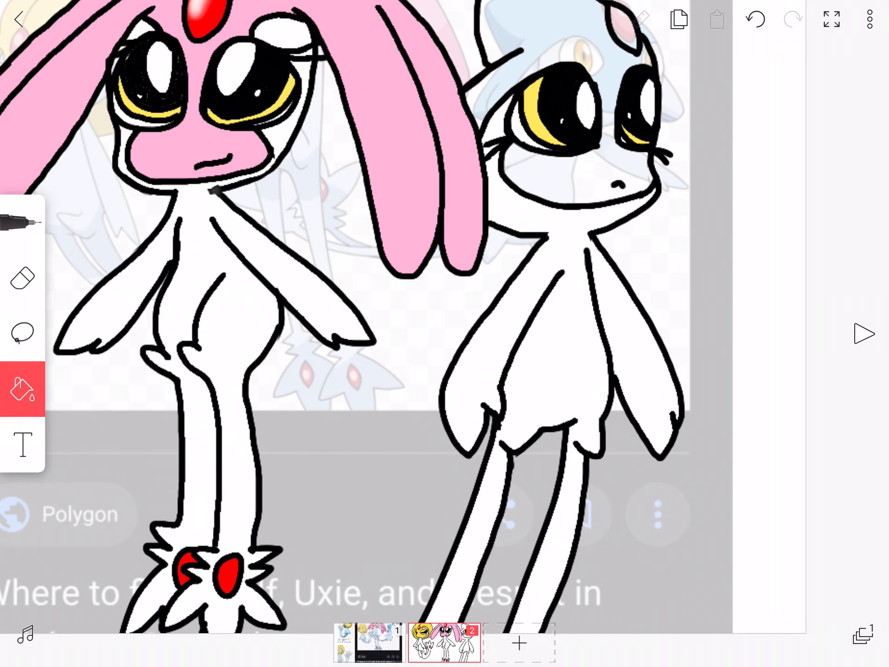
Step: Fill the characters' forehead gems solid red with the bucket tool
left_click(21, 390)
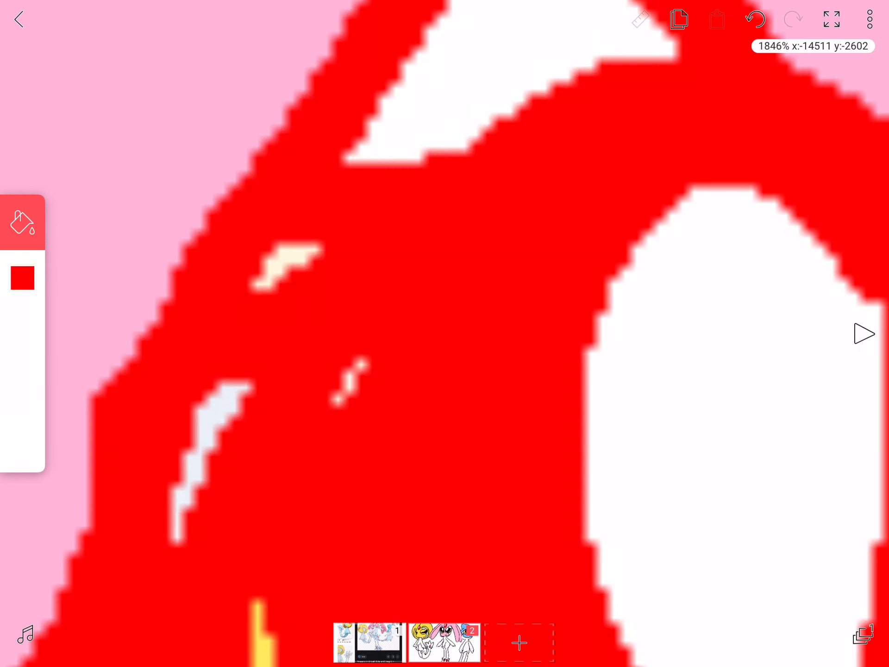
left_click(22, 278)
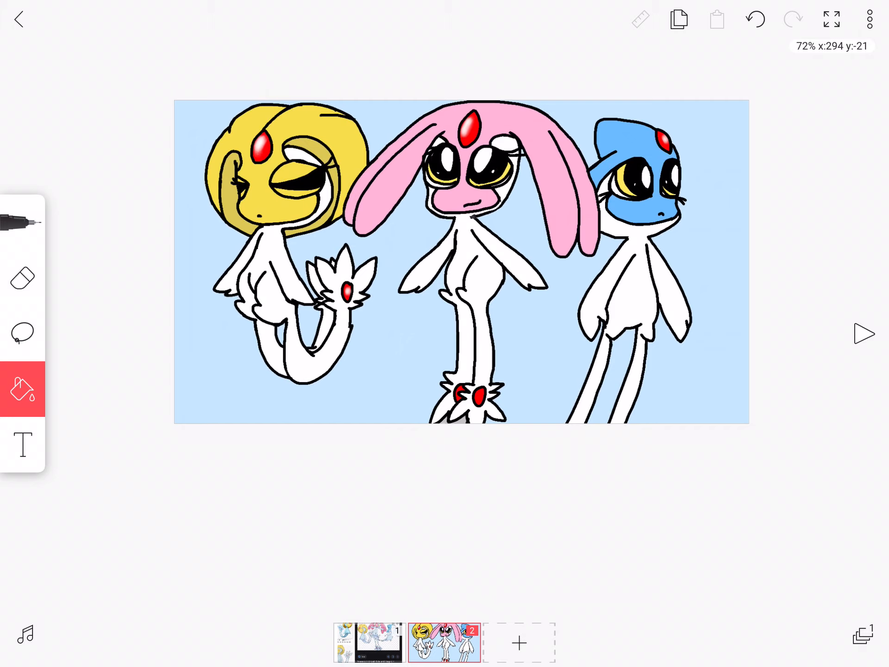
Step: Switch back to the Brush tool after filling Azelf's face blue down to its chin
left_click(23, 221)
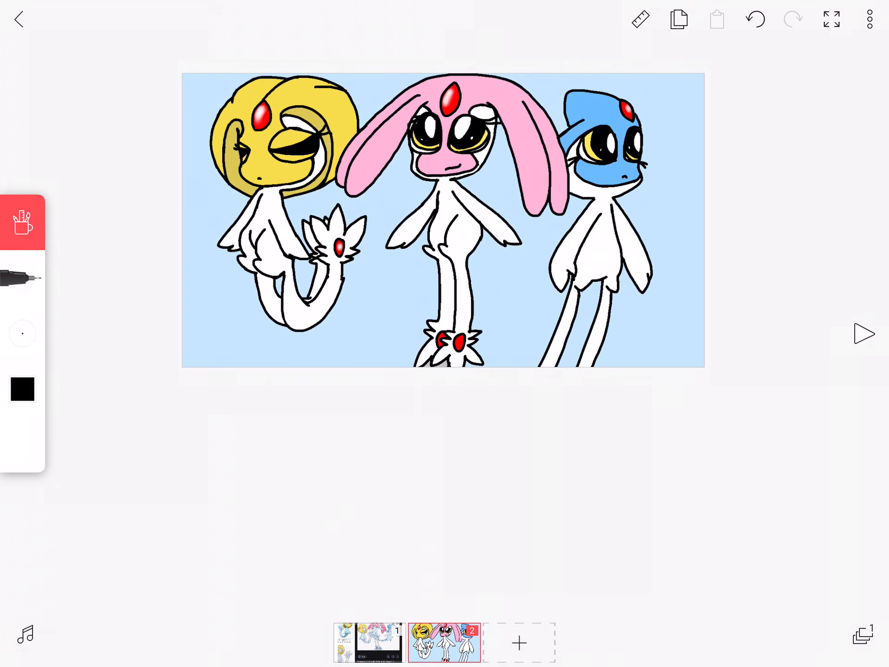
Step: Paint soft white clouds on the sky, then stroke grey shading along Uxie's arm
left_click(22, 390)
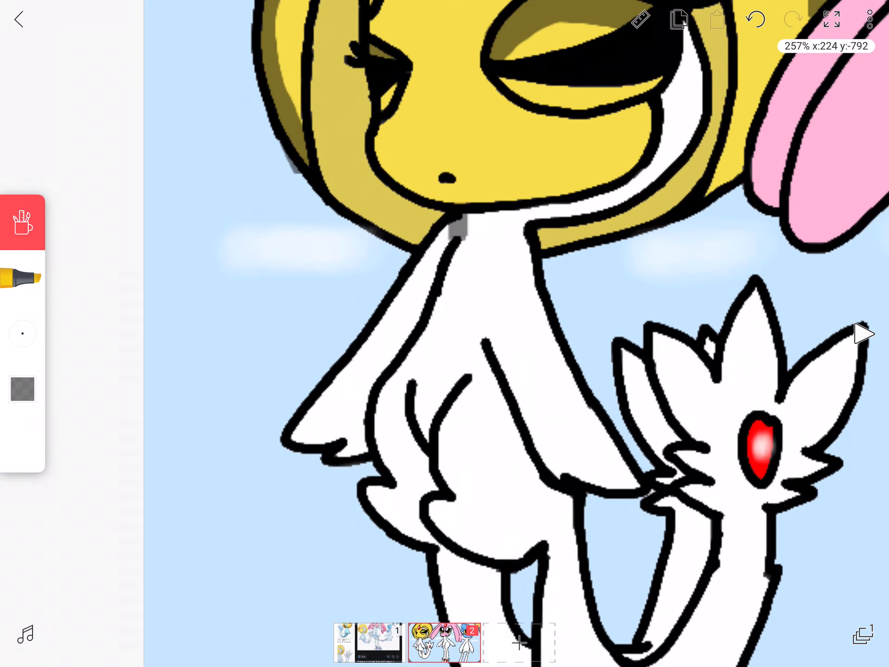
left_click_drag(454, 232, 306, 449)
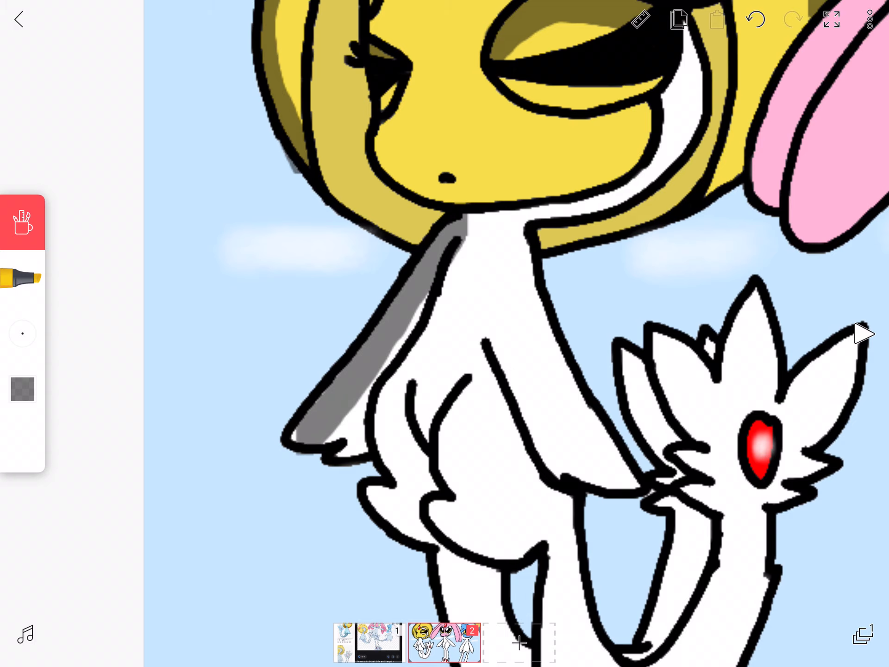
Step: Brush light blue over the arm shading, keeping a darker blue-grey rim at the outline
left_click(21, 389)
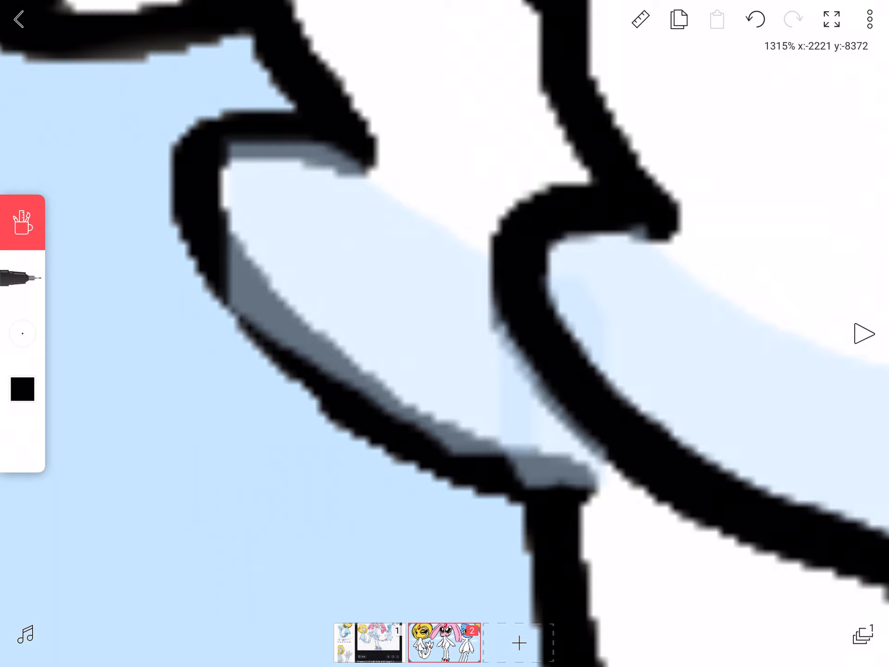
left_click_drag(273, 335, 585, 505)
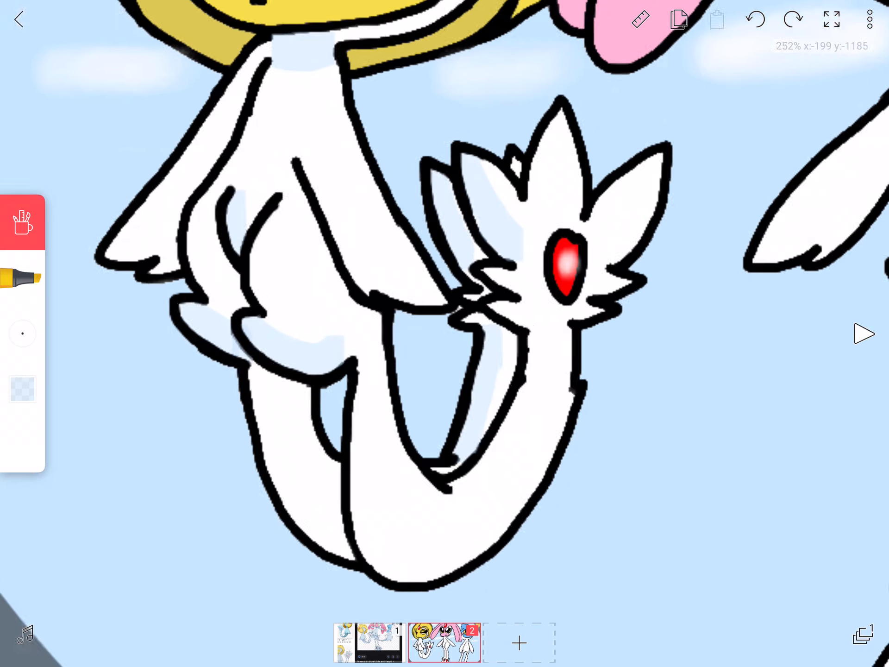
Step: Shade Uxie's body and tail light blue and touch up the tail's black outline
scroll("down", 3)
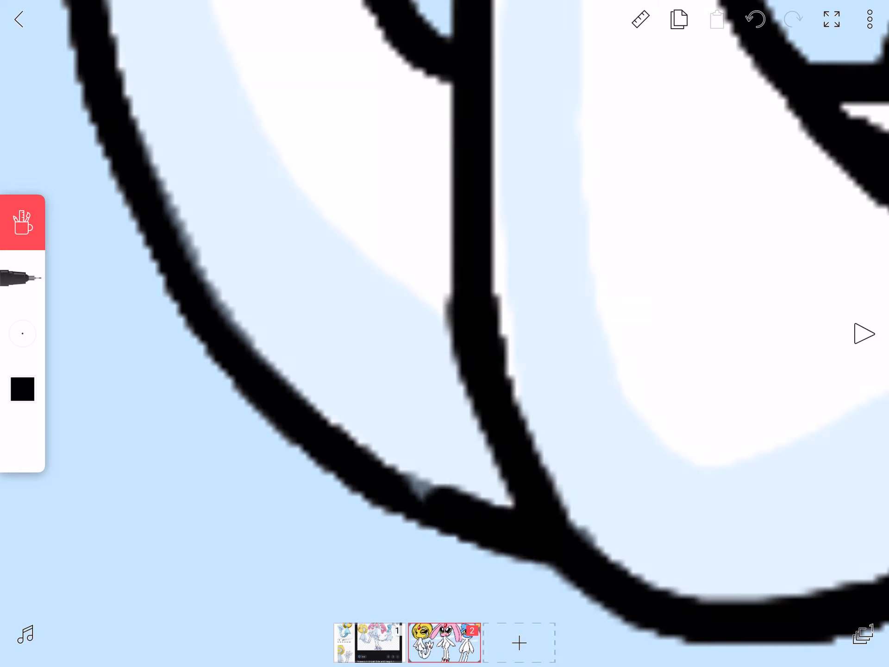
left_click_drag(113, 45, 430, 499)
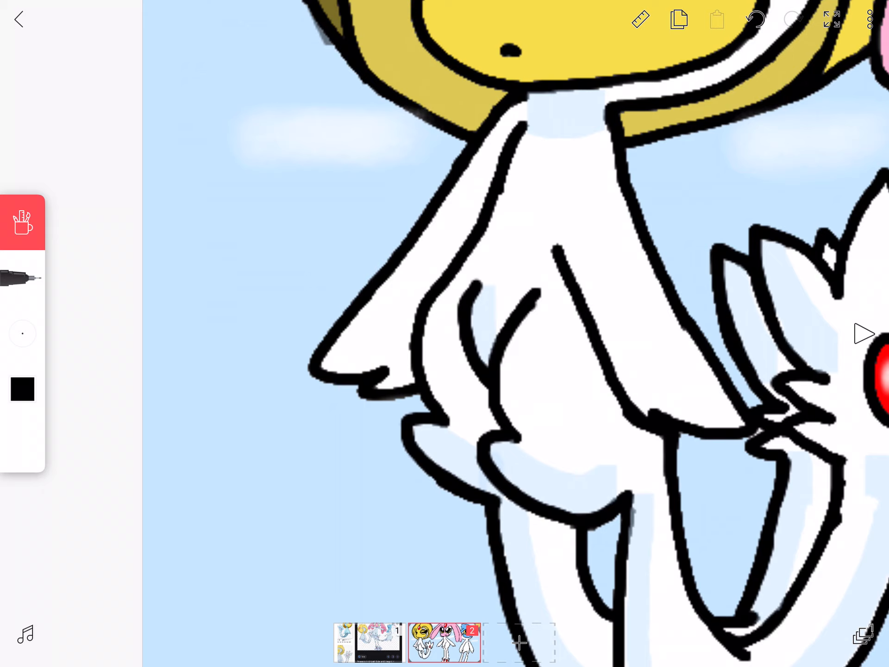
Step: Switch to frame 1, which holds the reference image of the three creatures
left_click(22, 221)
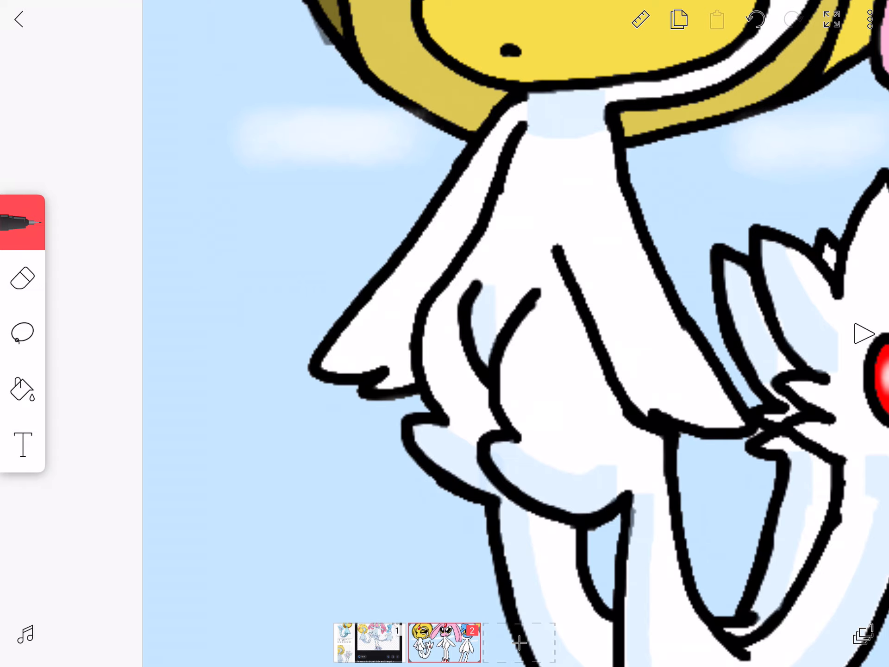
left_click(21, 222)
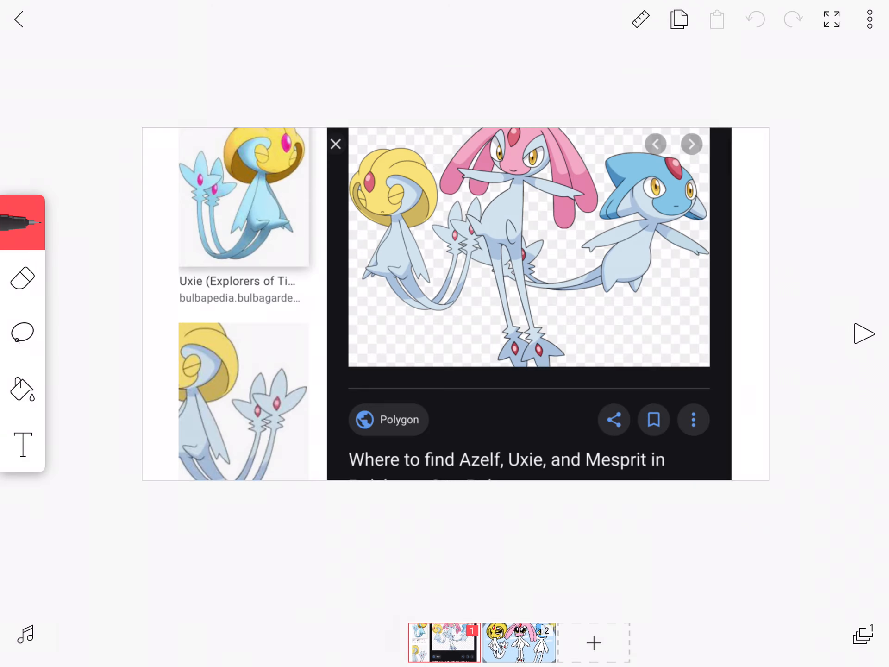
Step: Erase the whole reference screenshot from frame 1 and return to the Pen tool
left_click(23, 278)
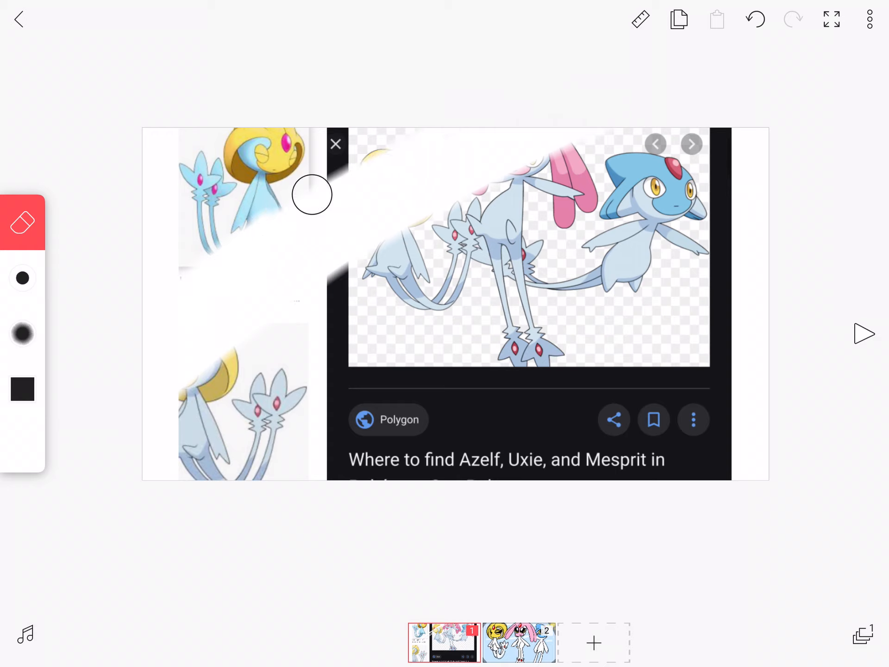
left_click_drag(313, 195, 666, 128)
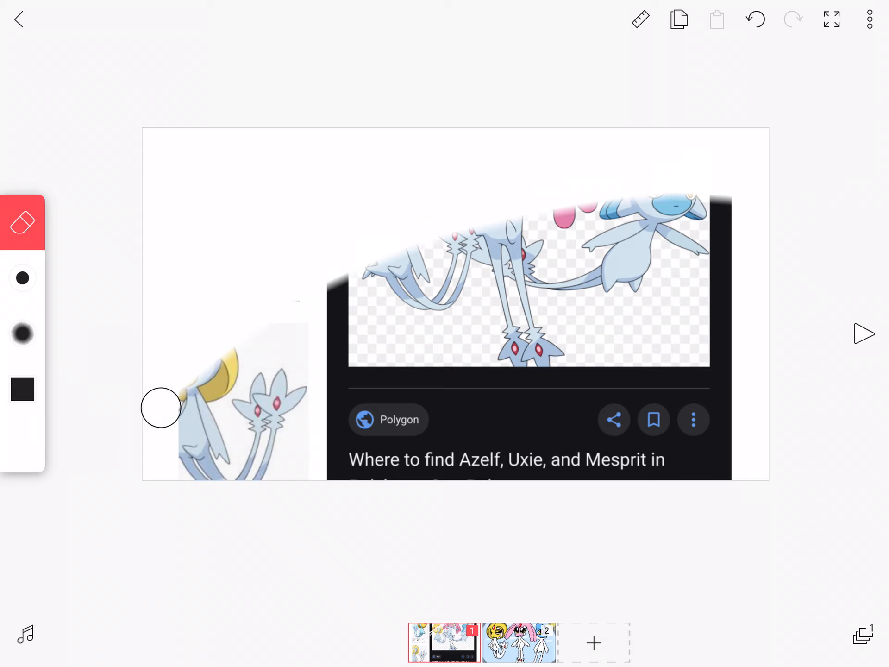
left_click_drag(162, 408, 772, 211)
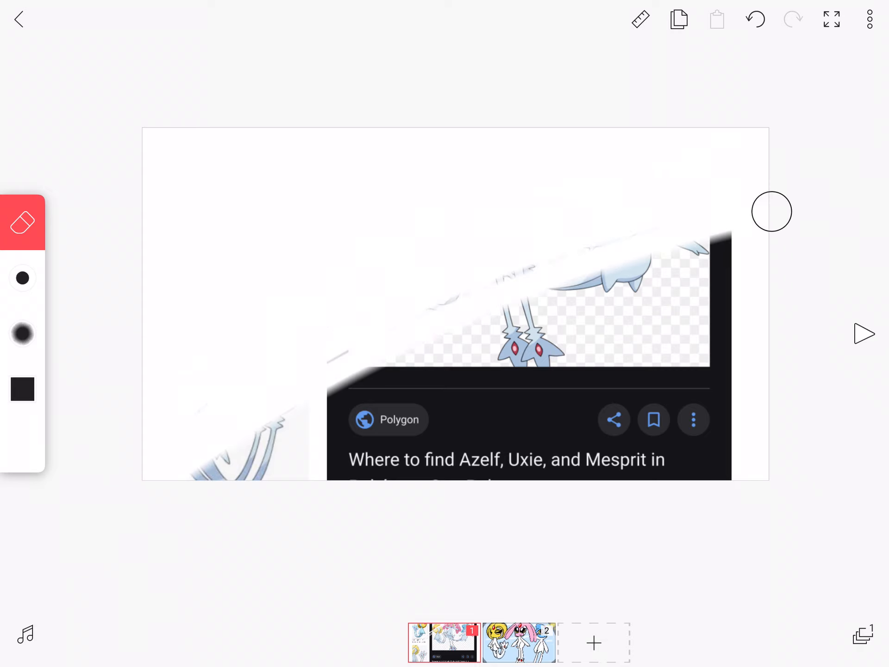
left_click_drag(771, 211, 385, 385)
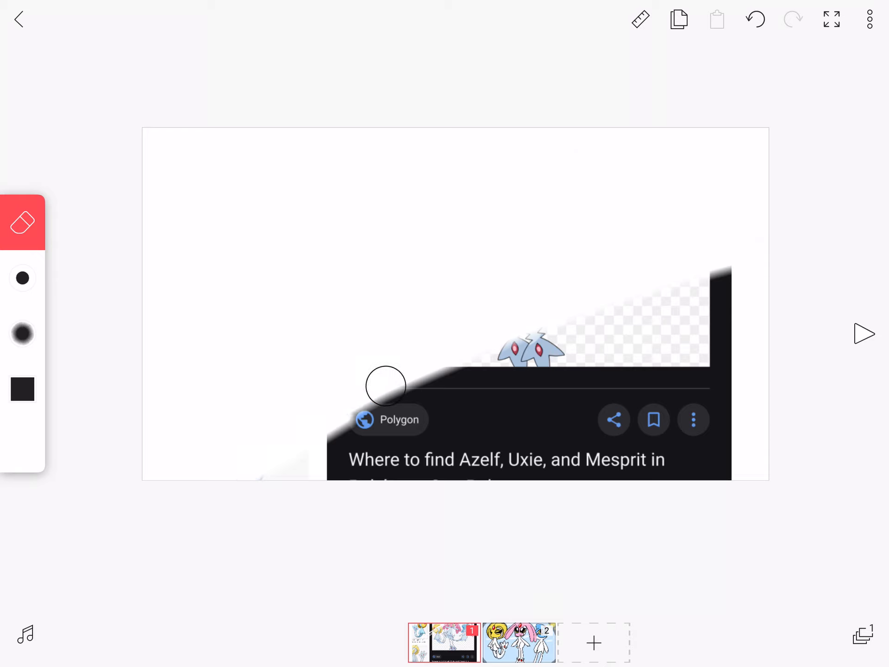
left_click_drag(386, 386, 557, 373)
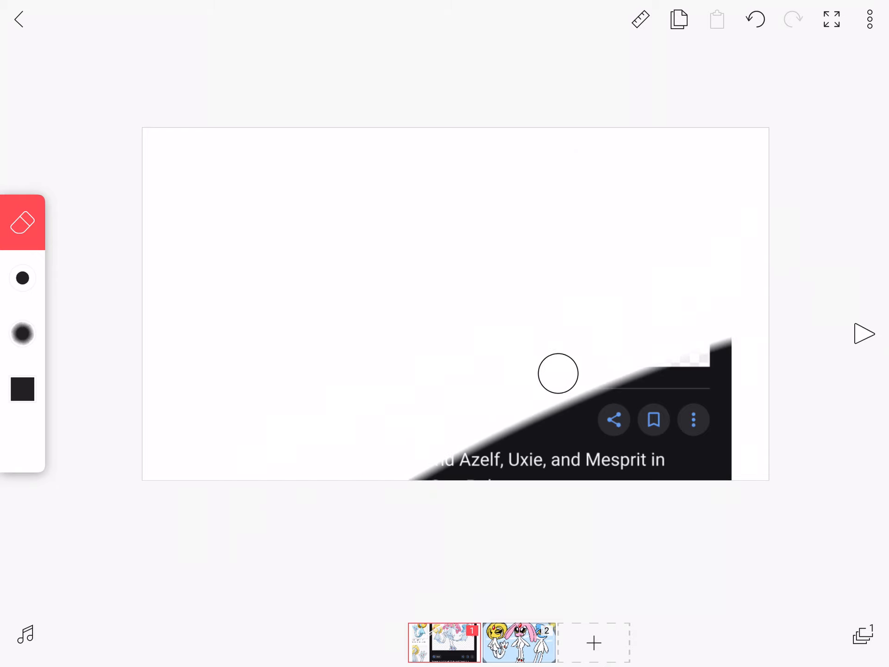
left_click_drag(558, 373, 738, 416)
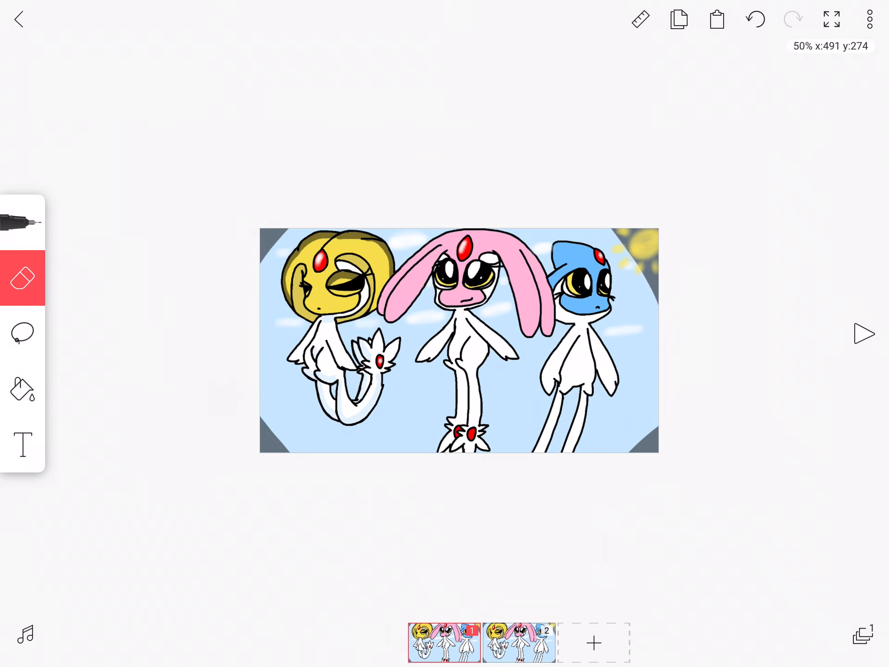
left_click(23, 220)
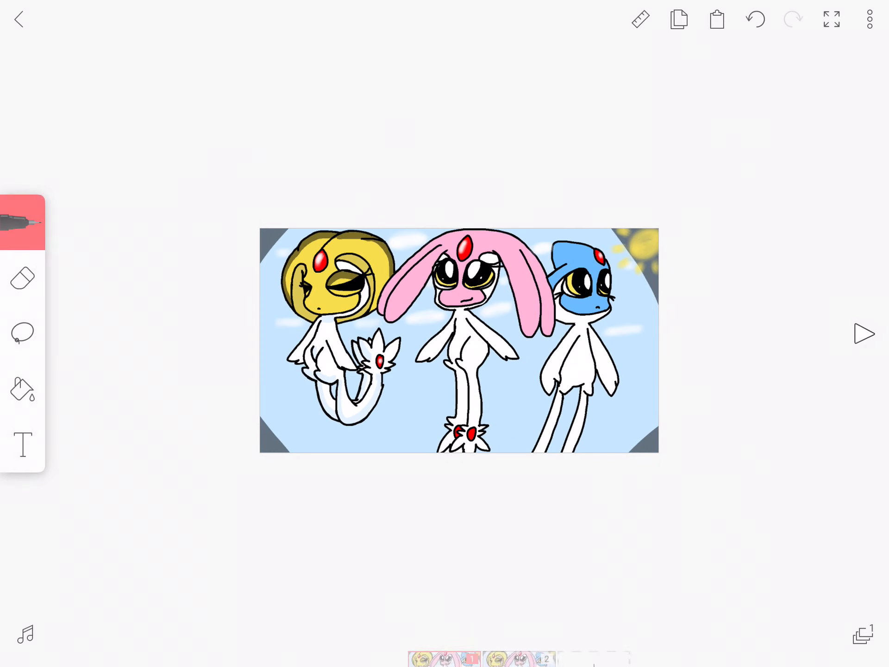